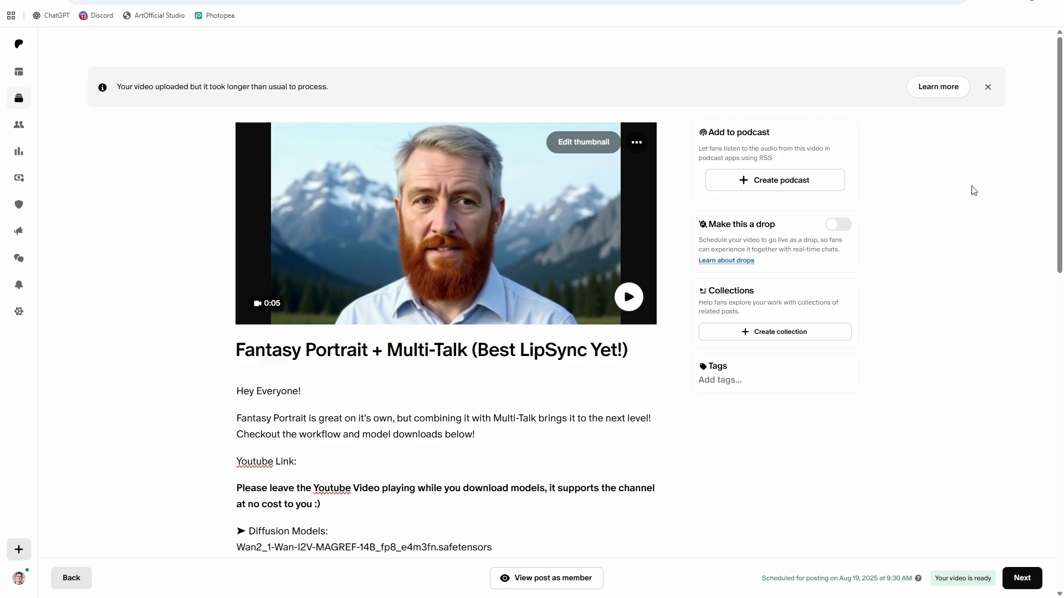
{"action": "mouse_move", "coordinate": [306, 340]}
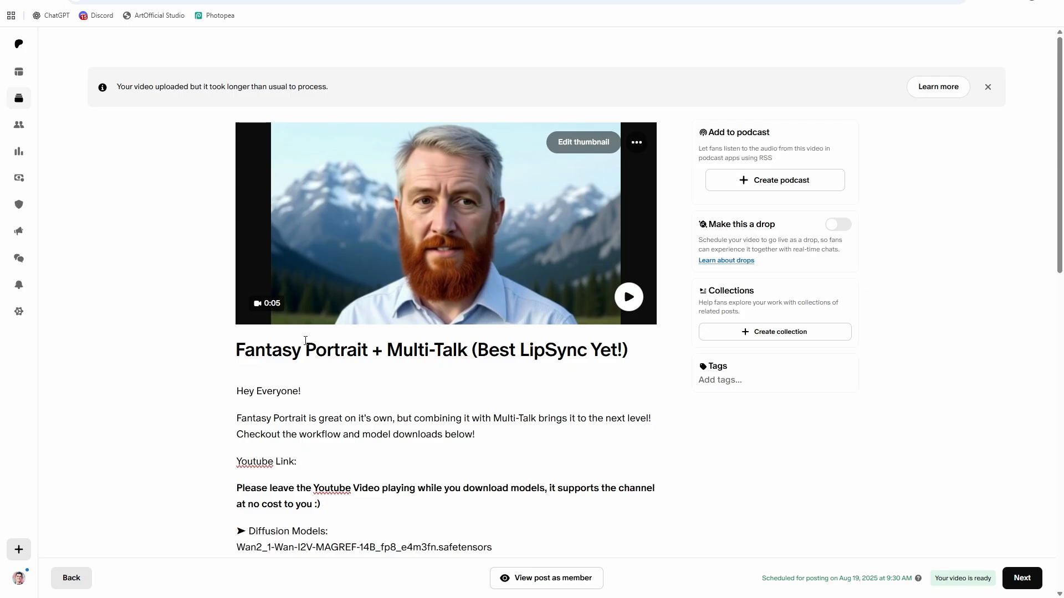
Browse down through the ComfyUI folder contents to locate the models folder.
{"action": "scroll", "scroll_direction": "down", "scroll_amount": 3}
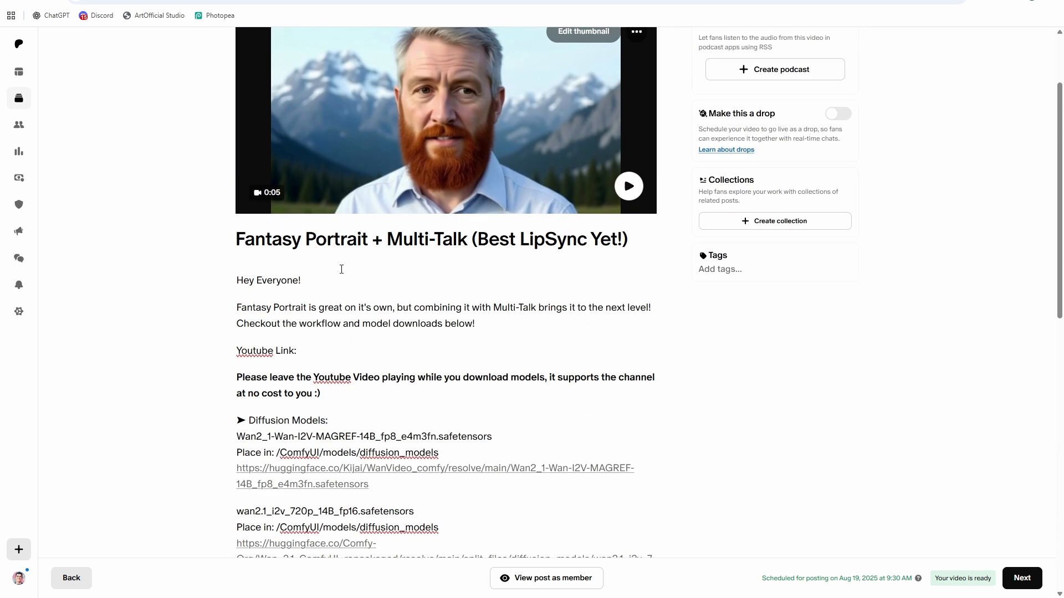
{"action": "scroll", "scroll_direction": "down", "scroll_amount": 3}
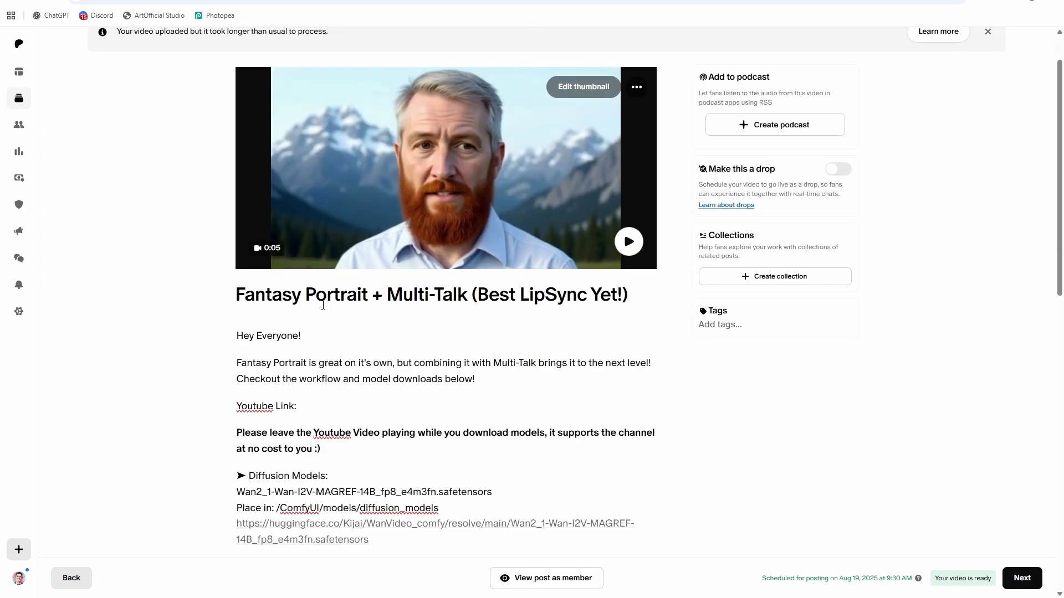
{"action": "scroll", "scroll_direction": "down", "scroll_amount": 3}
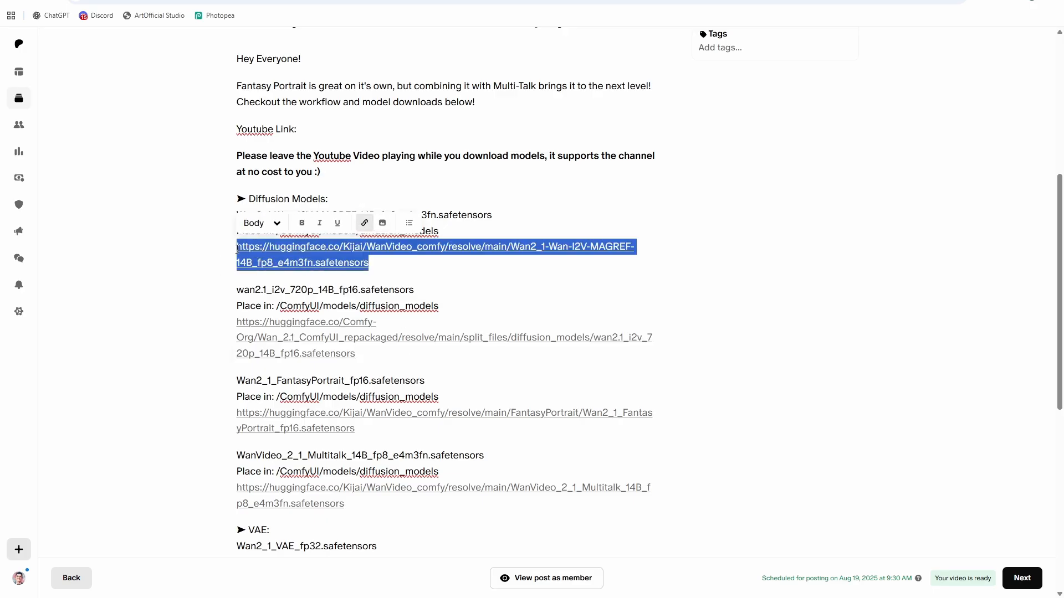
{"action": "left_click", "coordinate": [422, 371]}
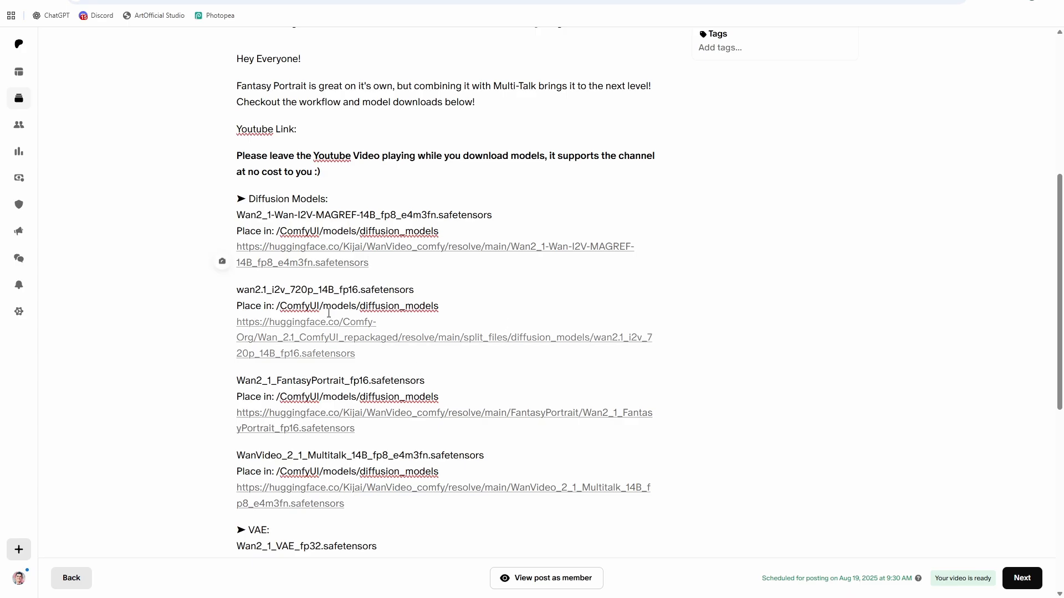
{"action": "scroll", "scroll_direction": "down", "scroll_amount": 3}
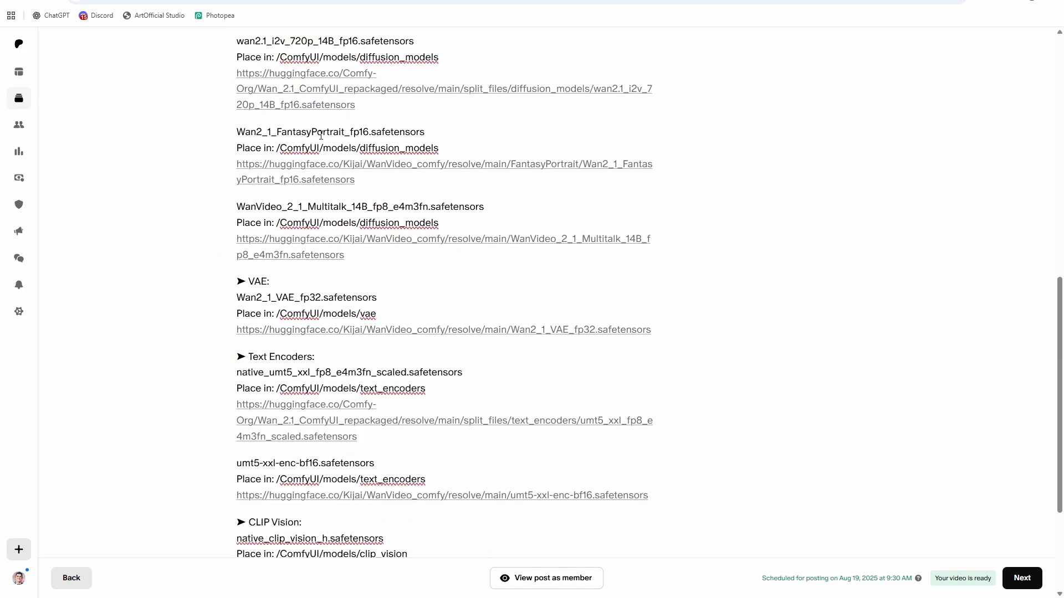
{"action": "scroll", "scroll_direction": "down", "scroll_amount": 3}
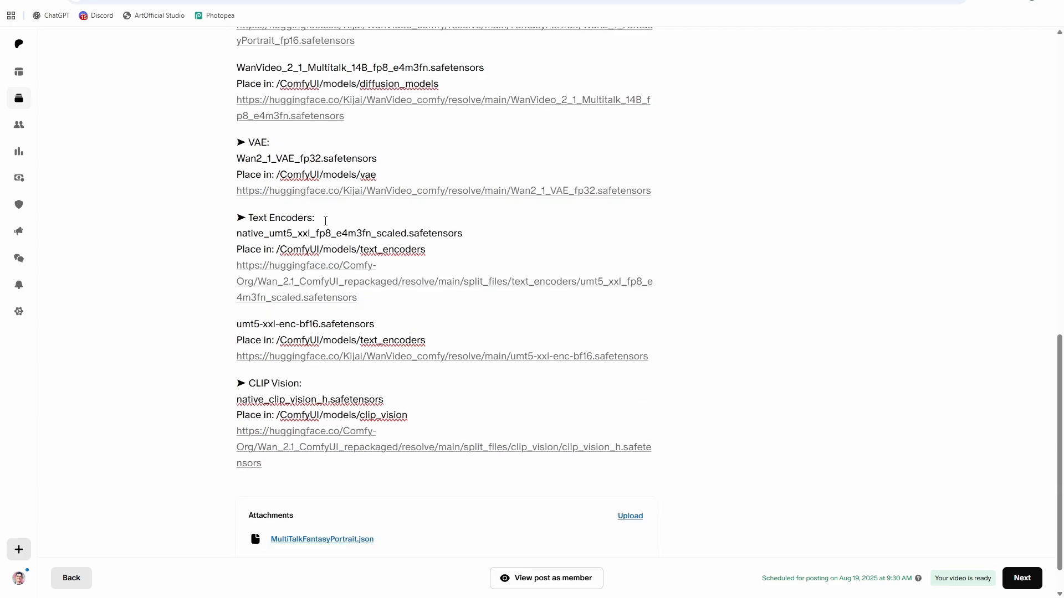
{"action": "scroll", "scroll_direction": "down", "scroll_amount": 3}
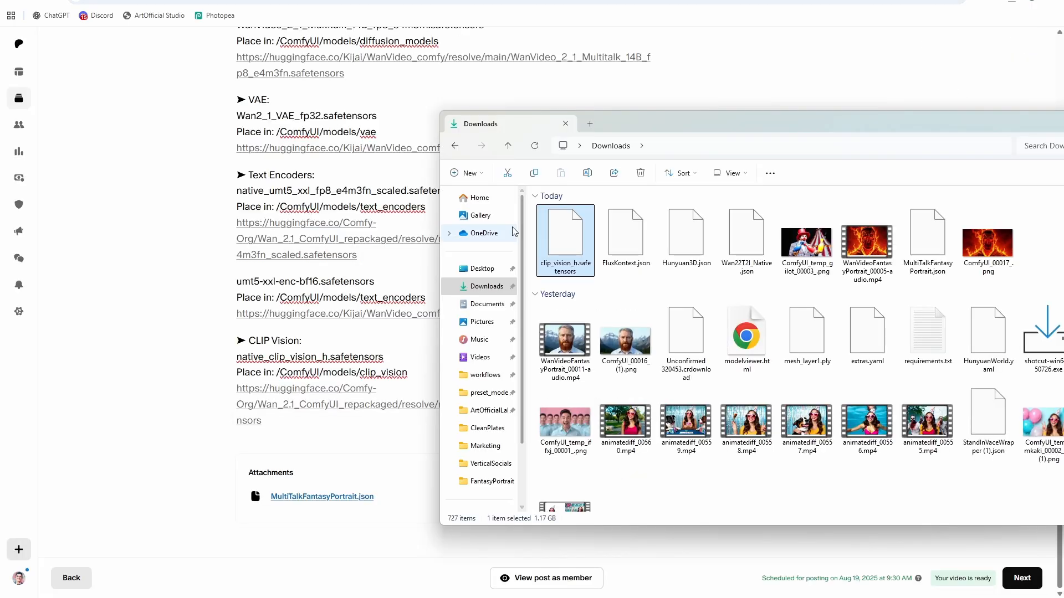
{"action": "mouse_move", "coordinate": [594, 216]}
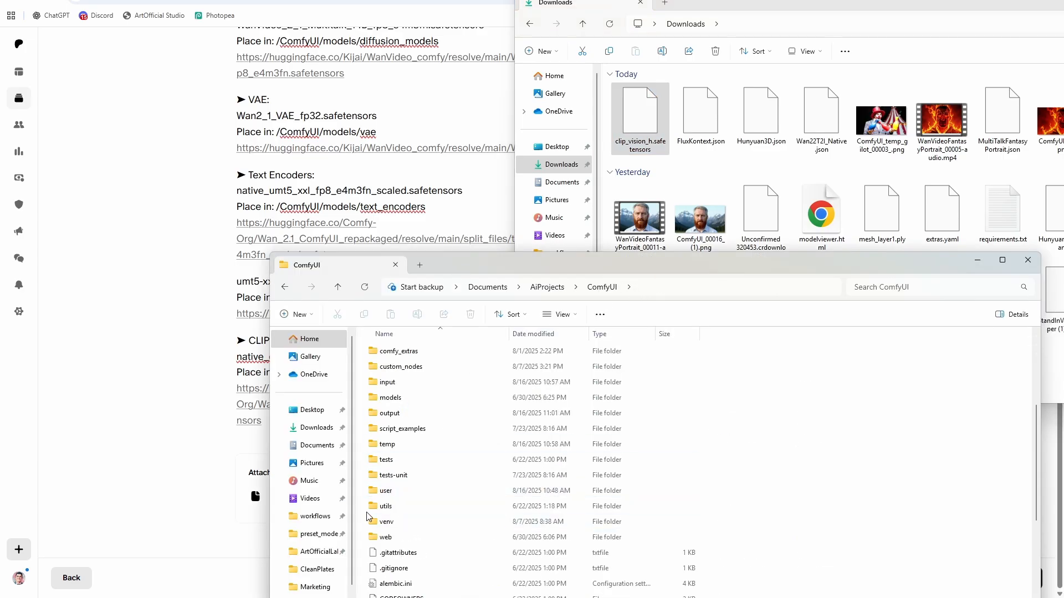
Navigate into models and then its clip_vision subfolder.
{"action": "double_click", "coordinate": [389, 397]}
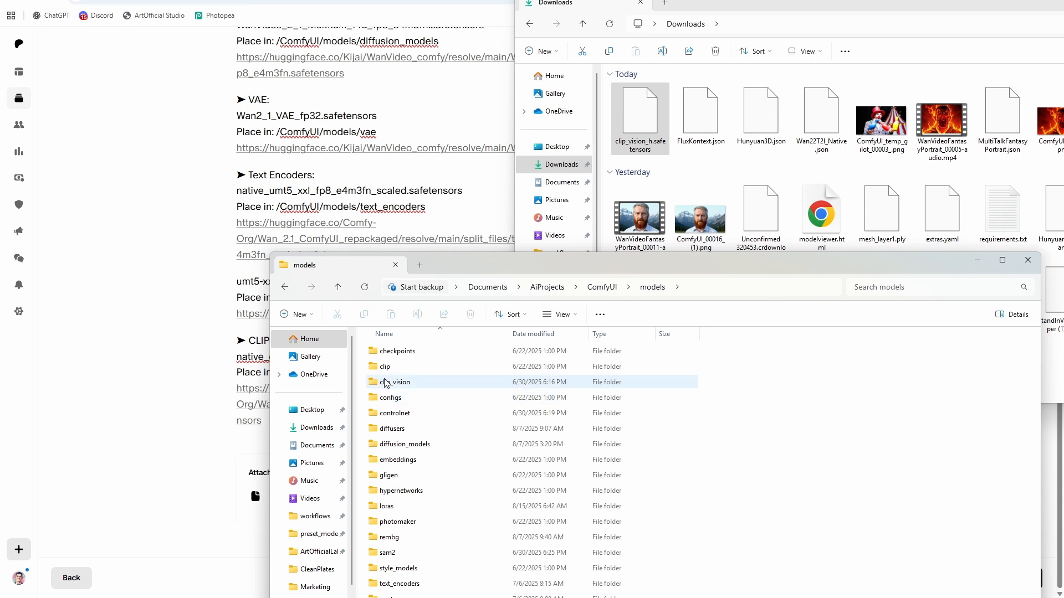
{"action": "double_click", "coordinate": [396, 383]}
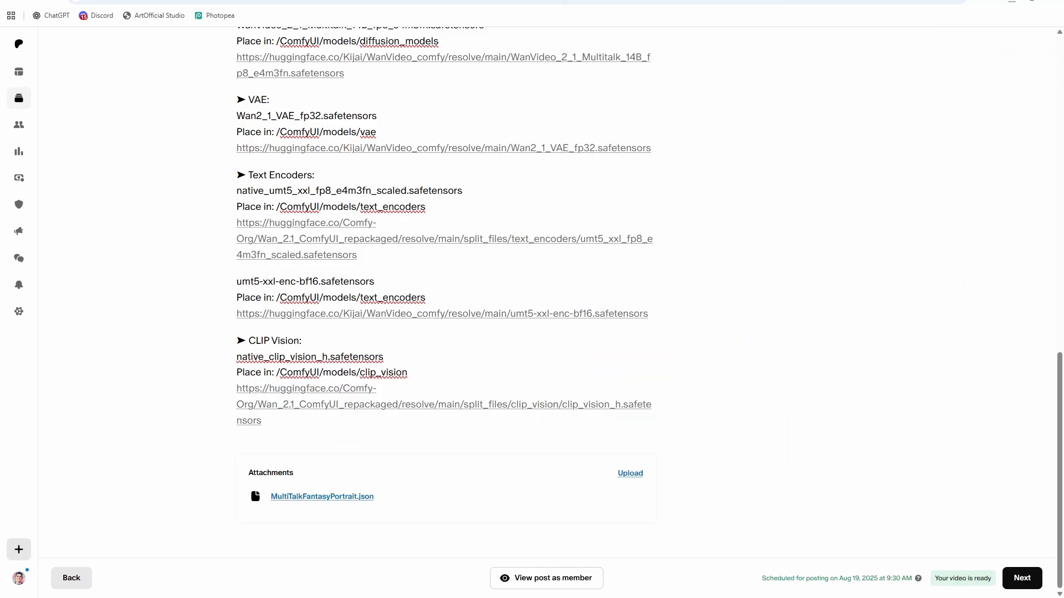
{"action": "scroll", "scroll_direction": "up", "scroll_amount": 3}
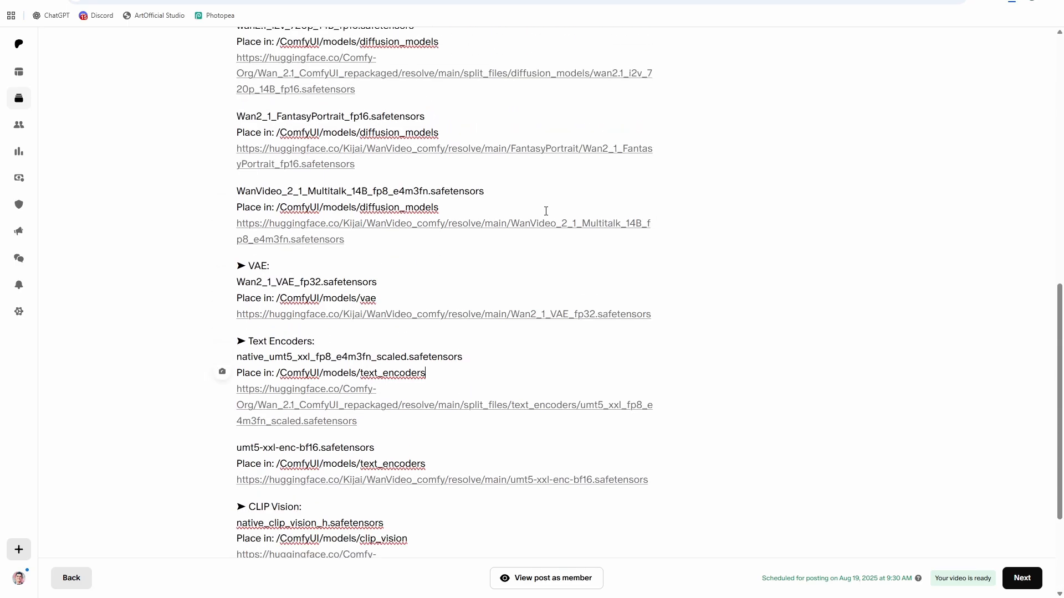
{"action": "scroll", "scroll_direction": "up", "scroll_amount": 3}
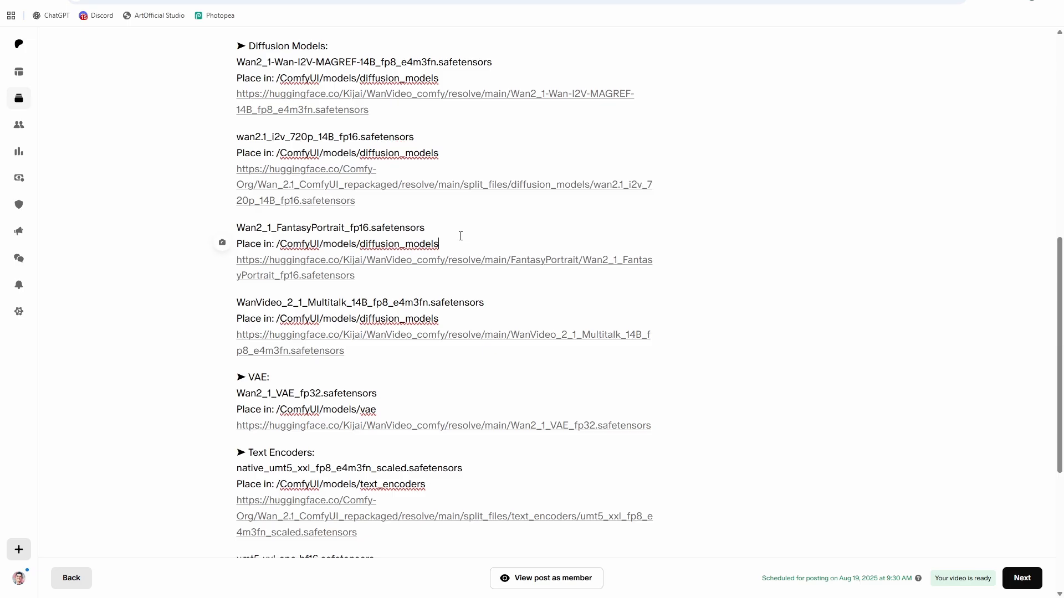
{"action": "scroll", "scroll_direction": "down", "scroll_amount": 3}
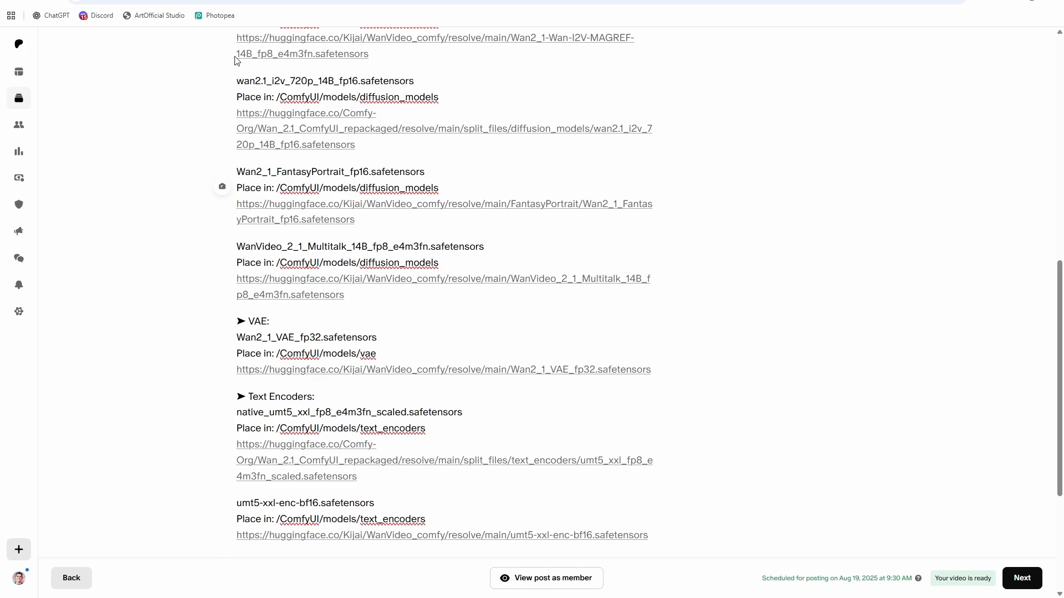
{"action": "scroll", "scroll_direction": "up", "scroll_amount": 3}
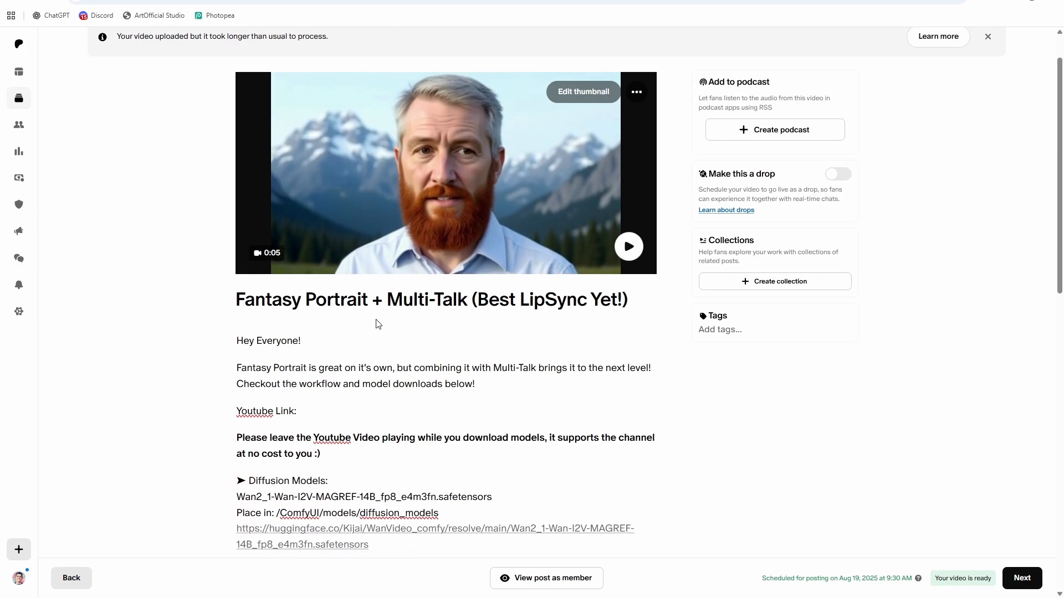
{"action": "scroll", "scroll_direction": "down", "scroll_amount": 3}
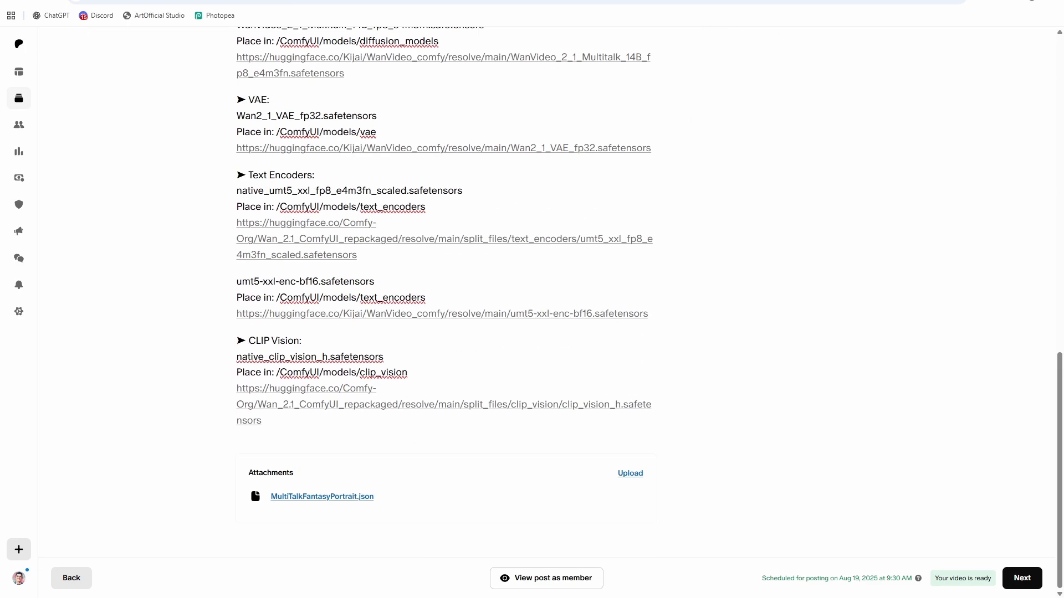
{"action": "left_click", "coordinate": [158, 14]}
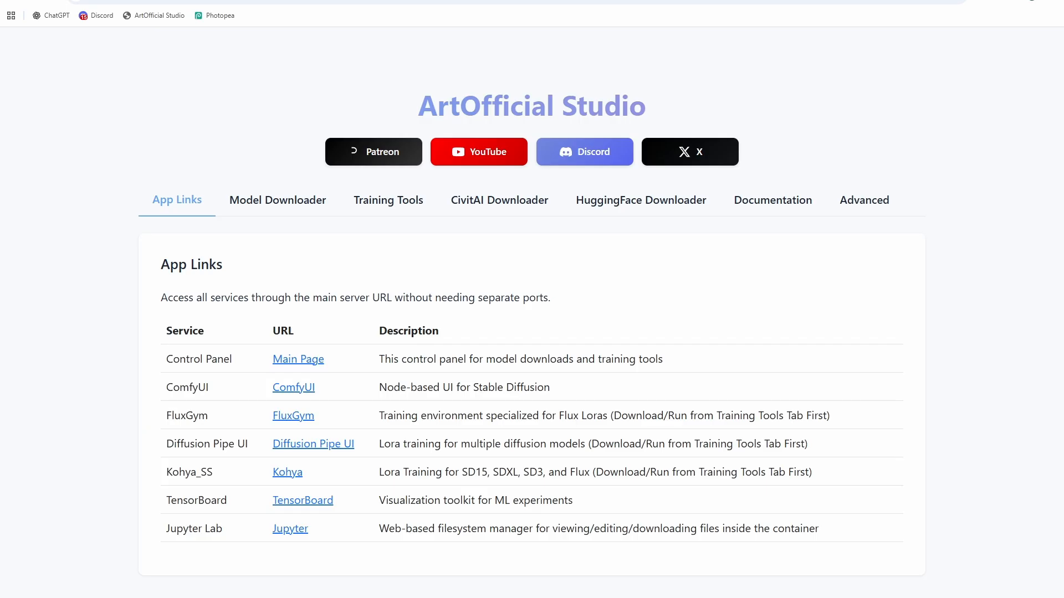
{"action": "mouse_move", "coordinate": [962, 376]}
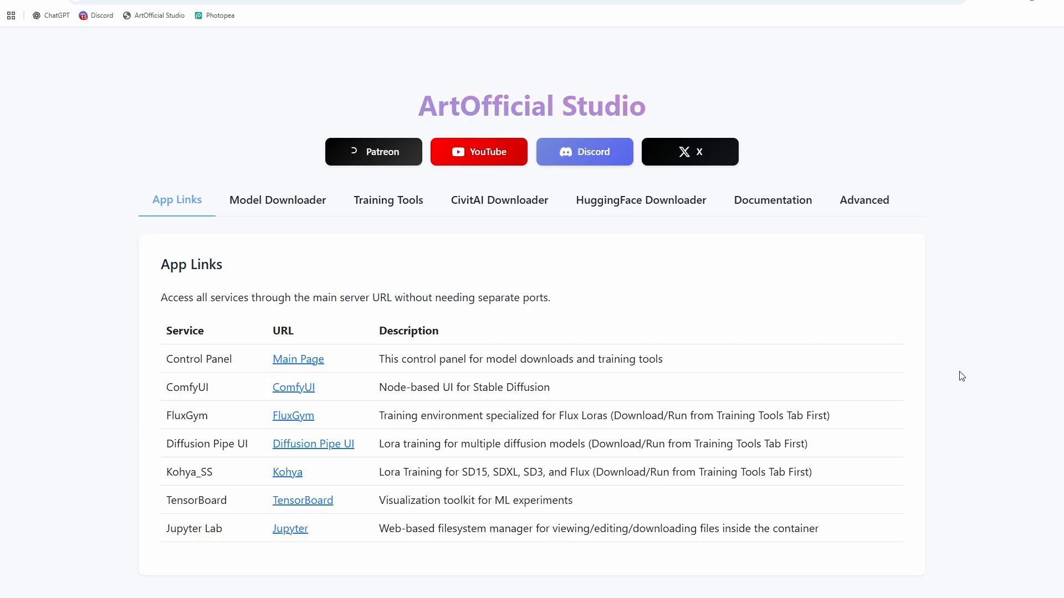
{"action": "mouse_move", "coordinate": [964, 367]}
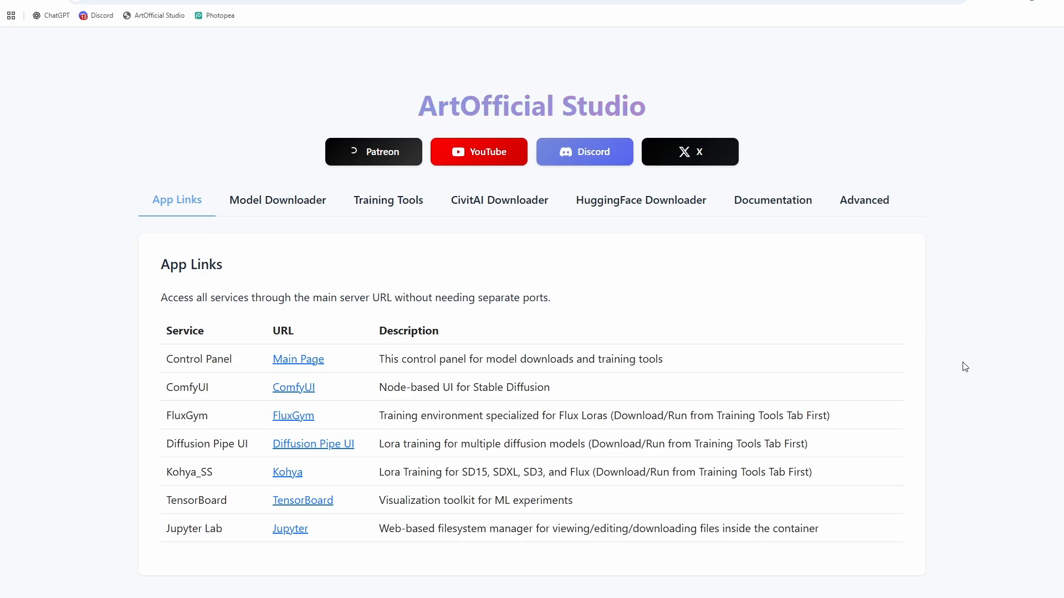
In the Model Downloader collection, tick FantasyPortrait and scroll toward the Lightx2v Loras entry.
{"action": "left_click", "coordinate": [277, 200]}
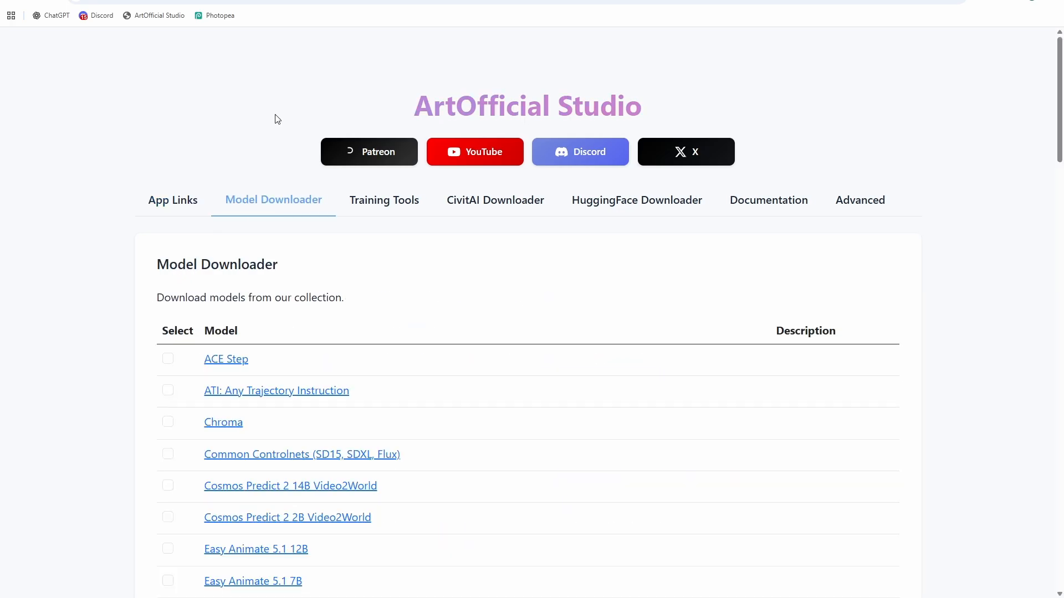
{"action": "scroll", "scroll_direction": "down", "scroll_amount": 3}
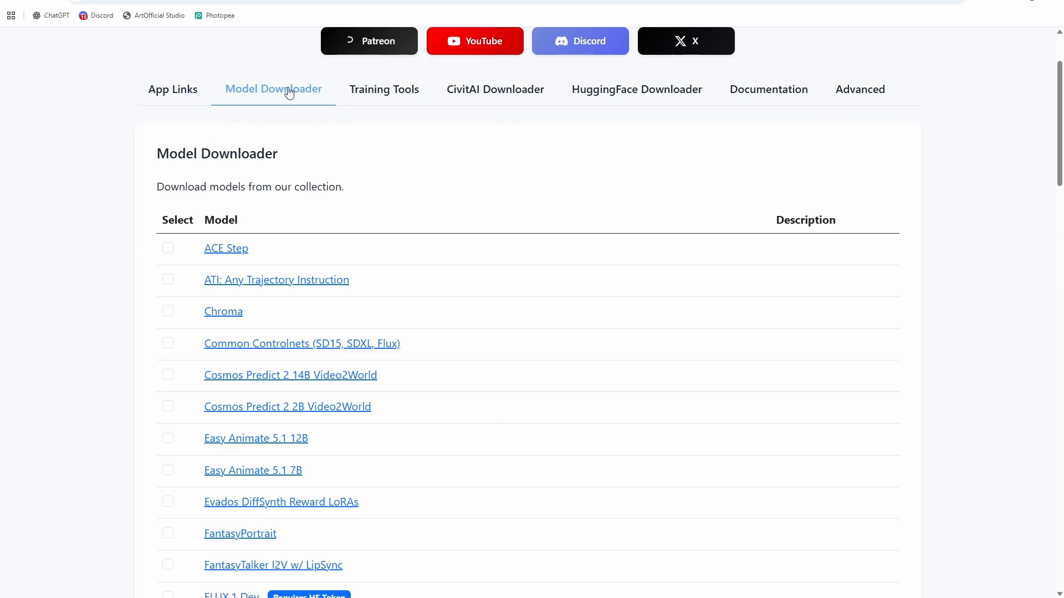
{"action": "scroll", "scroll_direction": "up", "scroll_amount": 3}
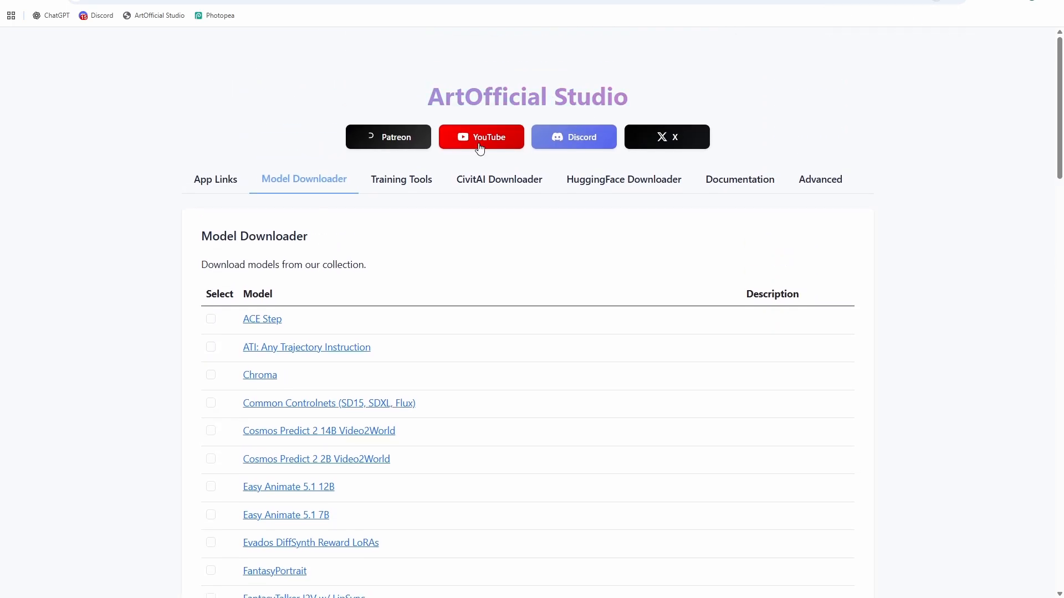
{"action": "scroll", "scroll_direction": "down", "scroll_amount": 3}
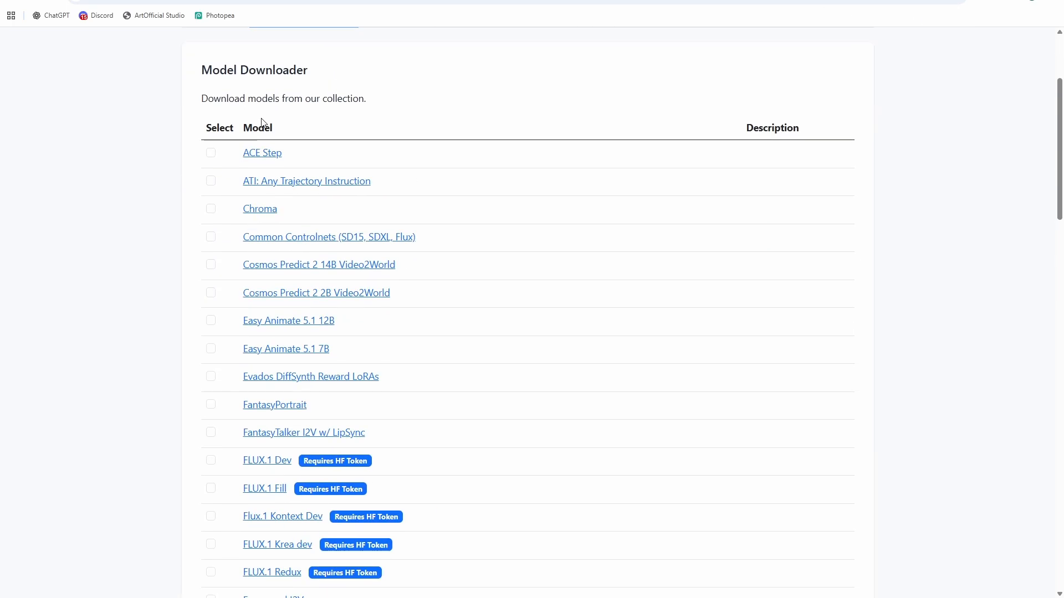
{"action": "scroll", "scroll_direction": "up", "scroll_amount": 3}
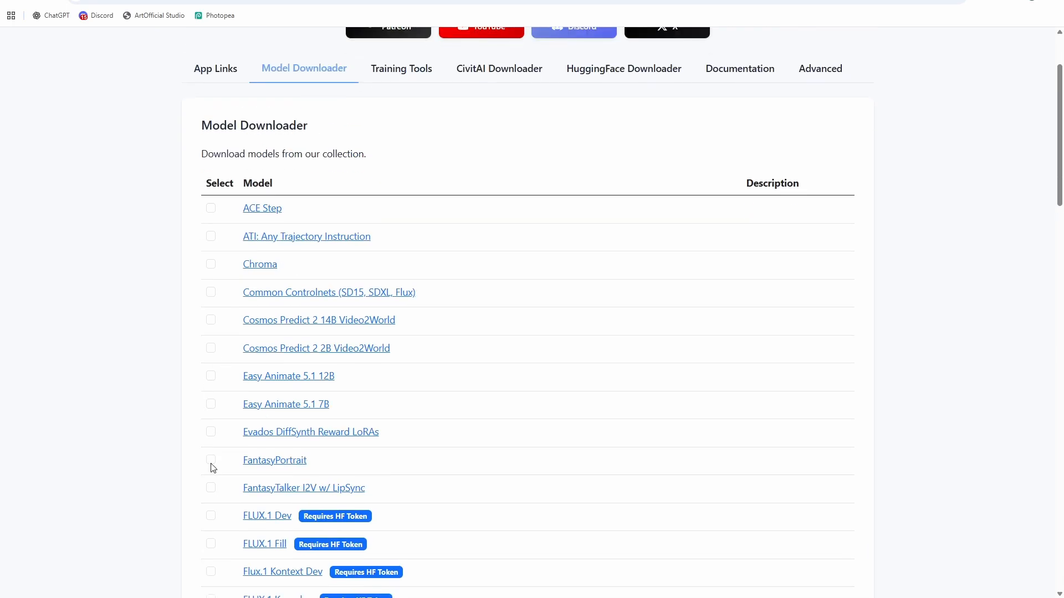
{"action": "left_click", "coordinate": [211, 459]}
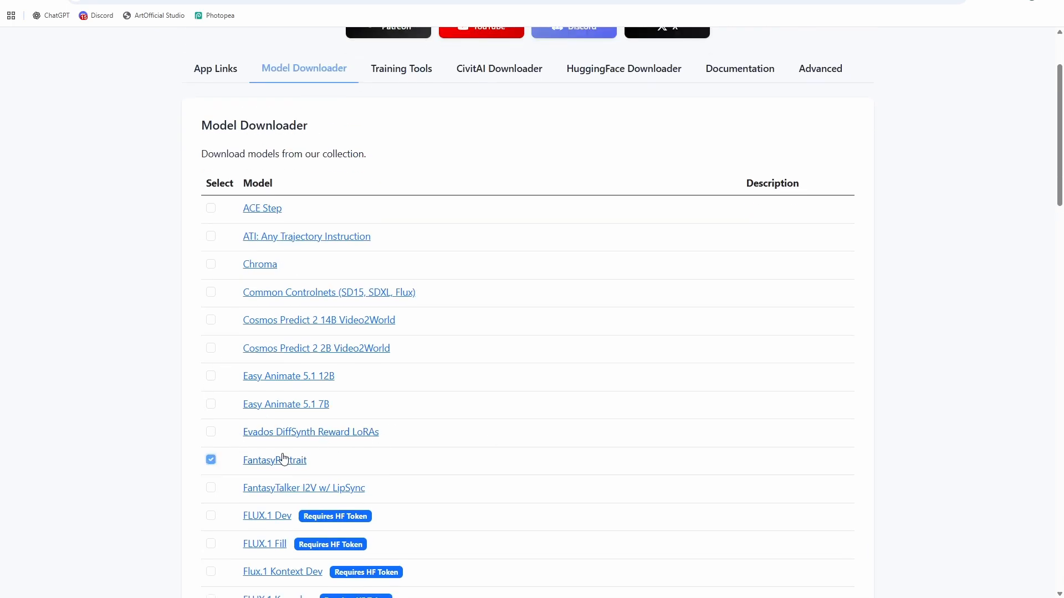
{"action": "scroll", "scroll_direction": "down", "scroll_amount": 3}
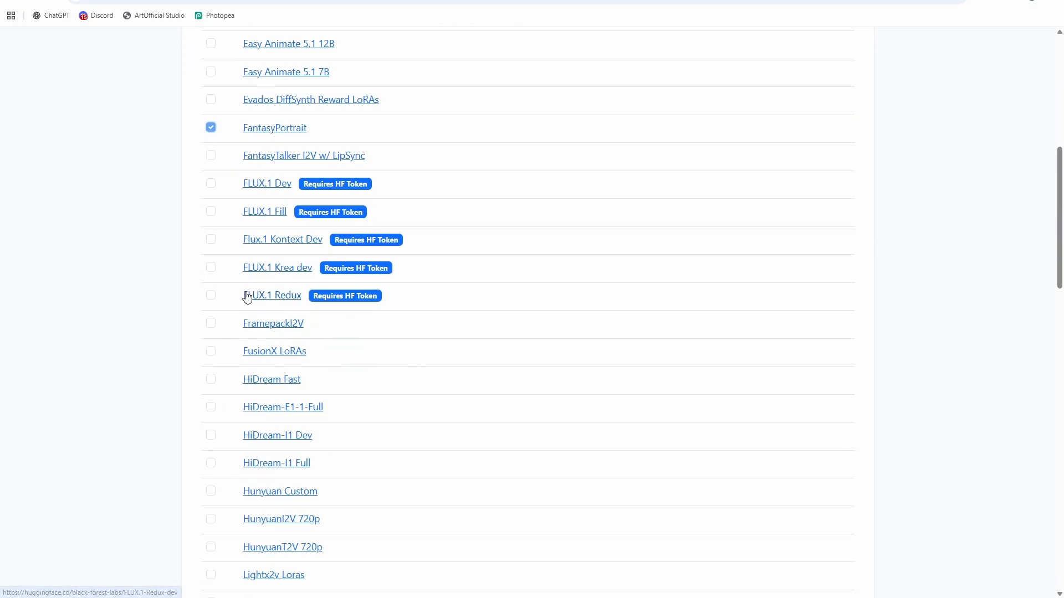
{"action": "scroll", "scroll_direction": "down", "scroll_amount": 3}
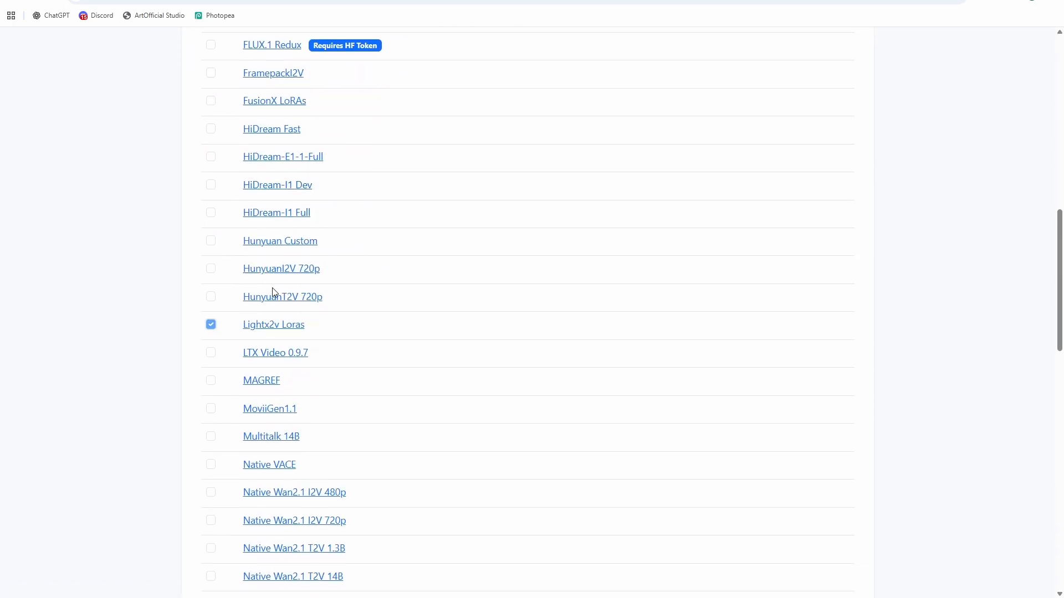
From App Links launch ComfyUI and download MultiTalkFantasyPortrait.json from the post attachments.
{"action": "scroll", "scroll_direction": "down", "scroll_amount": 3}
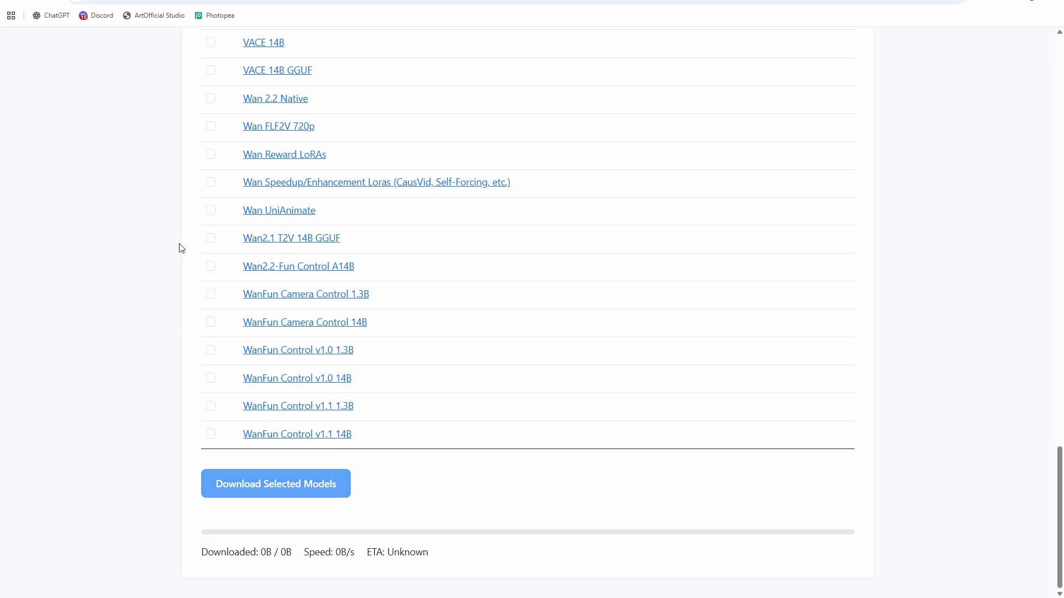
{"action": "scroll", "scroll_direction": "up", "scroll_amount": 3}
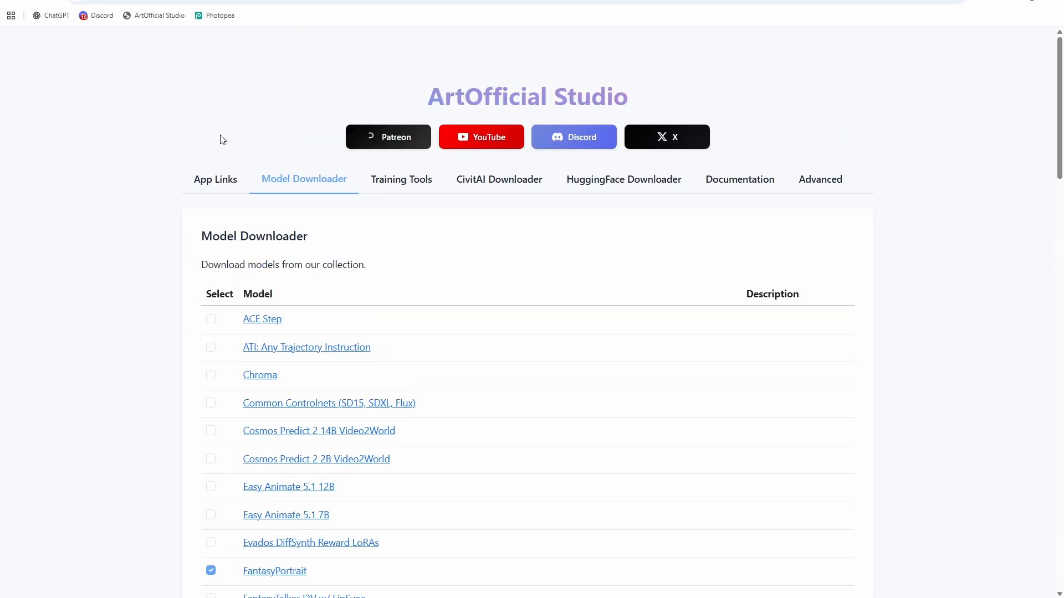
{"action": "left_click", "coordinate": [215, 180]}
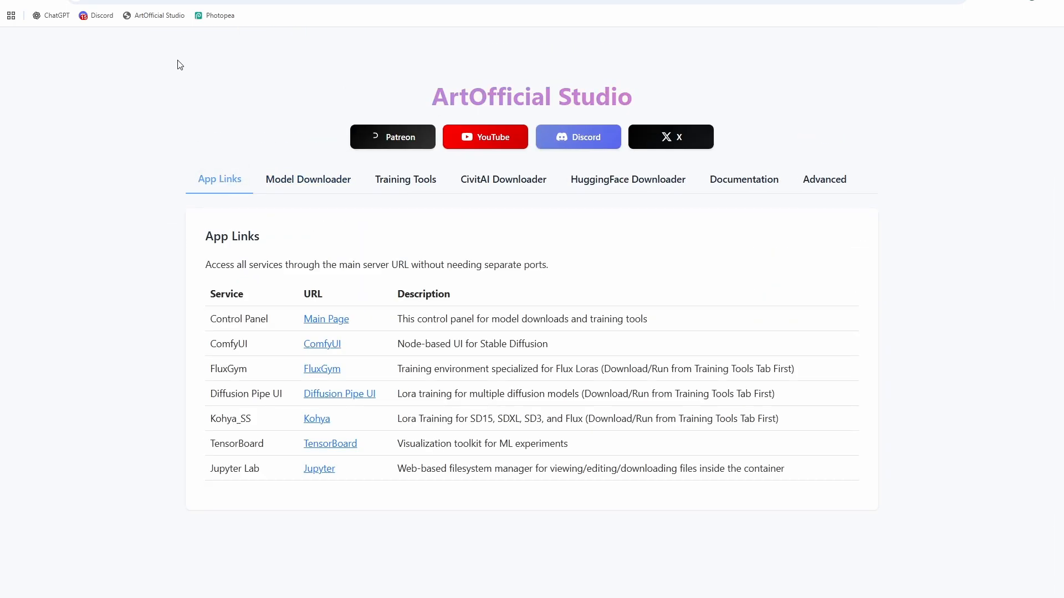
{"action": "mouse_move", "coordinate": [313, 259]}
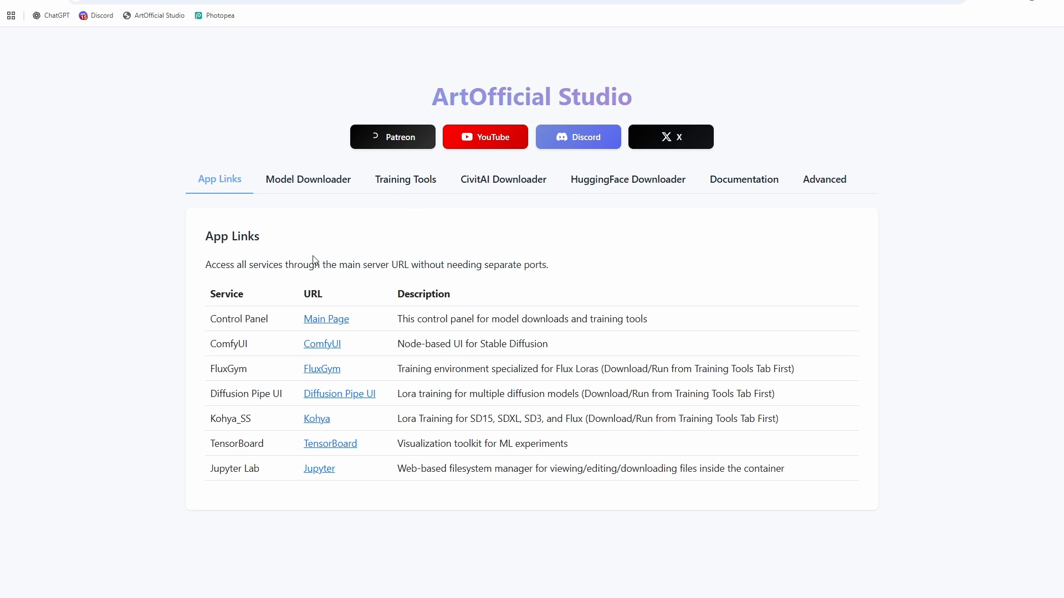
{"action": "mouse_move", "coordinate": [322, 346]}
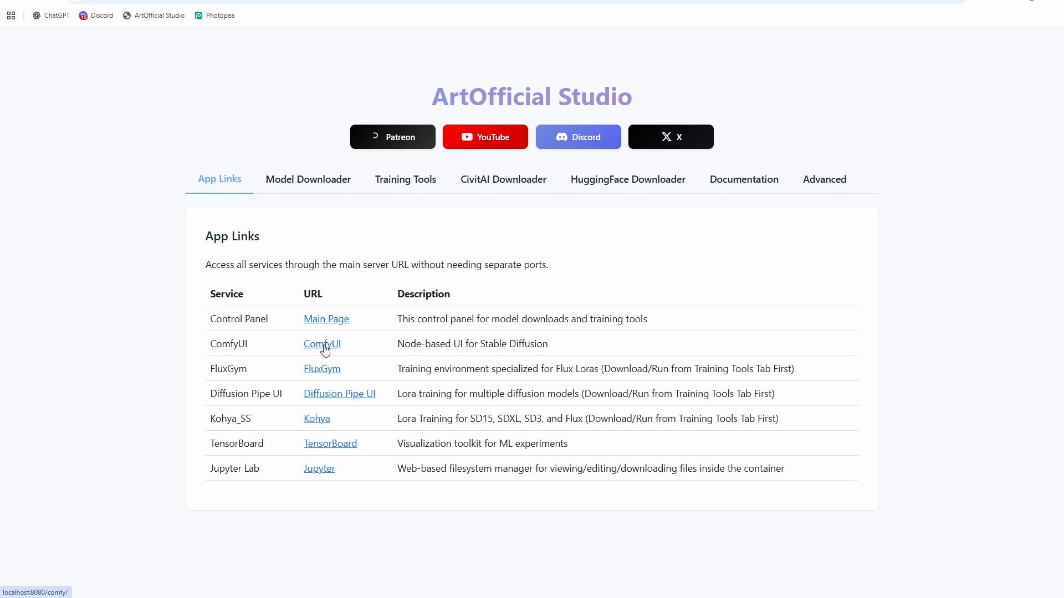
{"action": "left_click", "coordinate": [321, 344]}
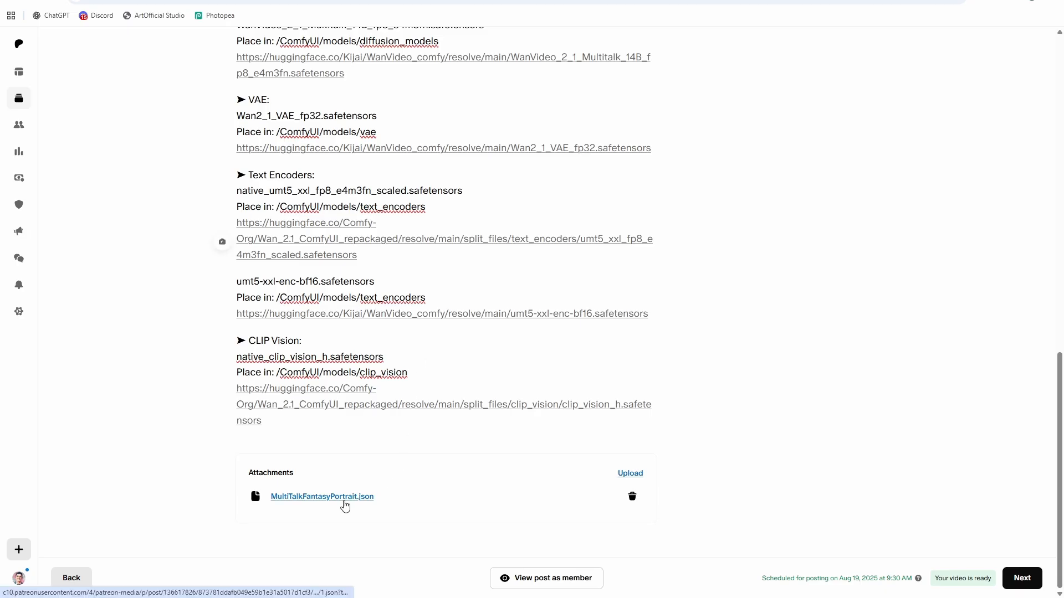
{"action": "left_click", "coordinate": [322, 496]}
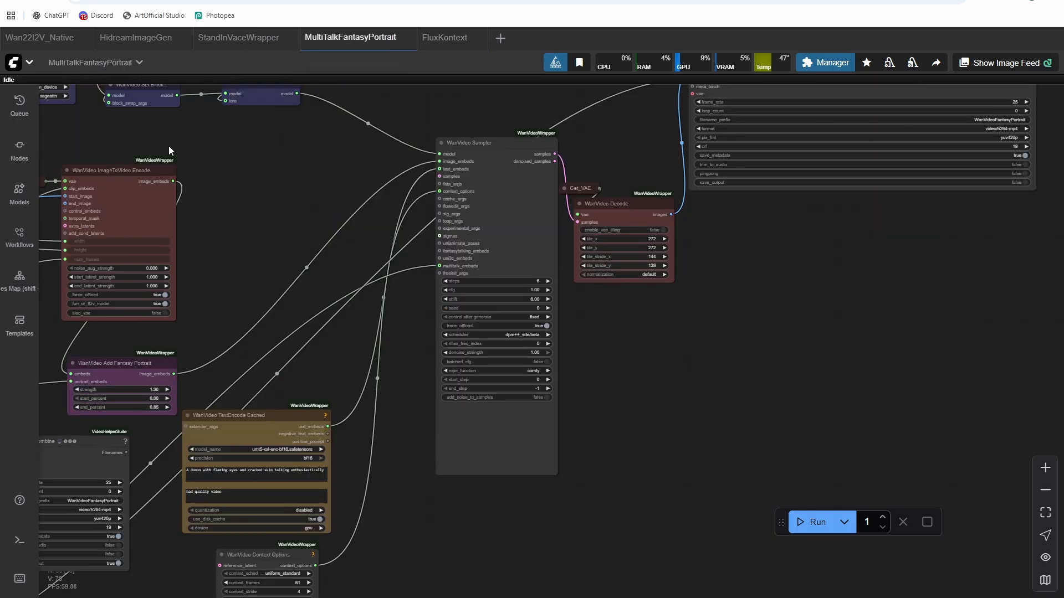
Filter the saved Workflows sidebar by 'multitalk' to list MultiTalkFantasyPortrait.json.
{"action": "left_click", "coordinate": [19, 235]}
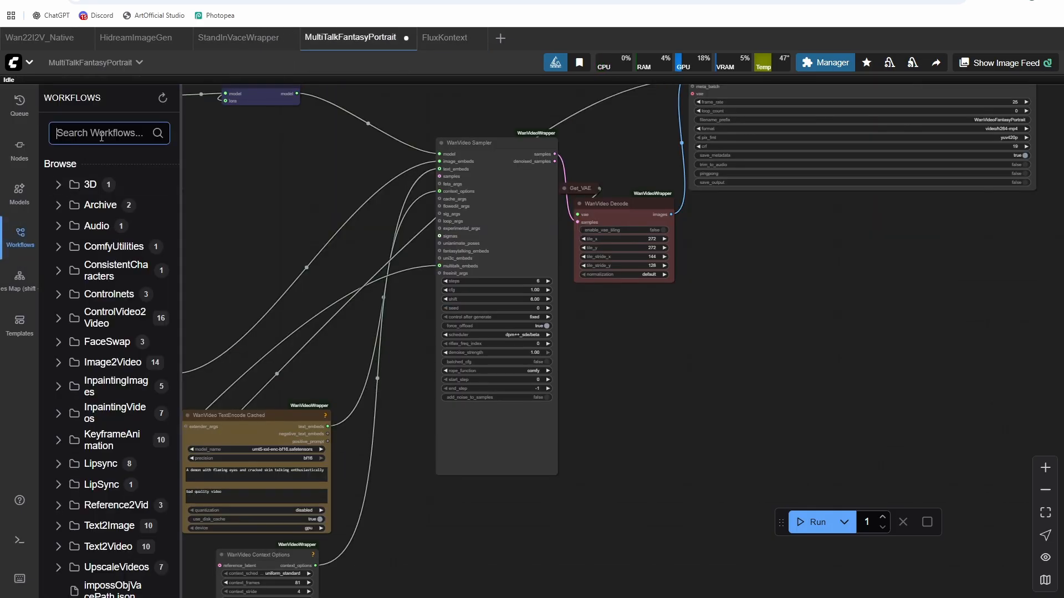
{"action": "type", "text": "multi"}
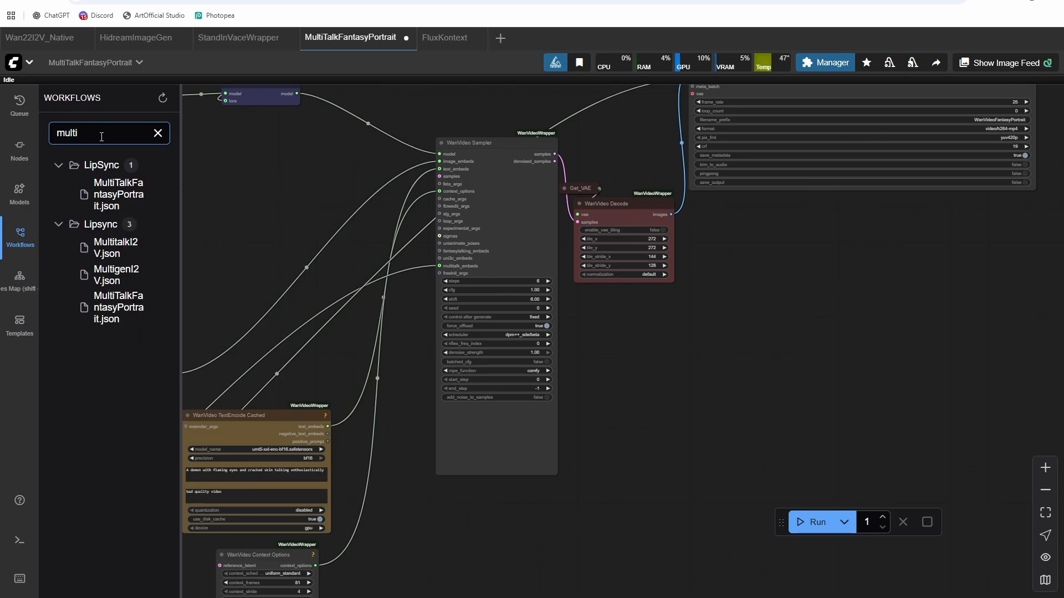
{"action": "type", "text": "talk"}
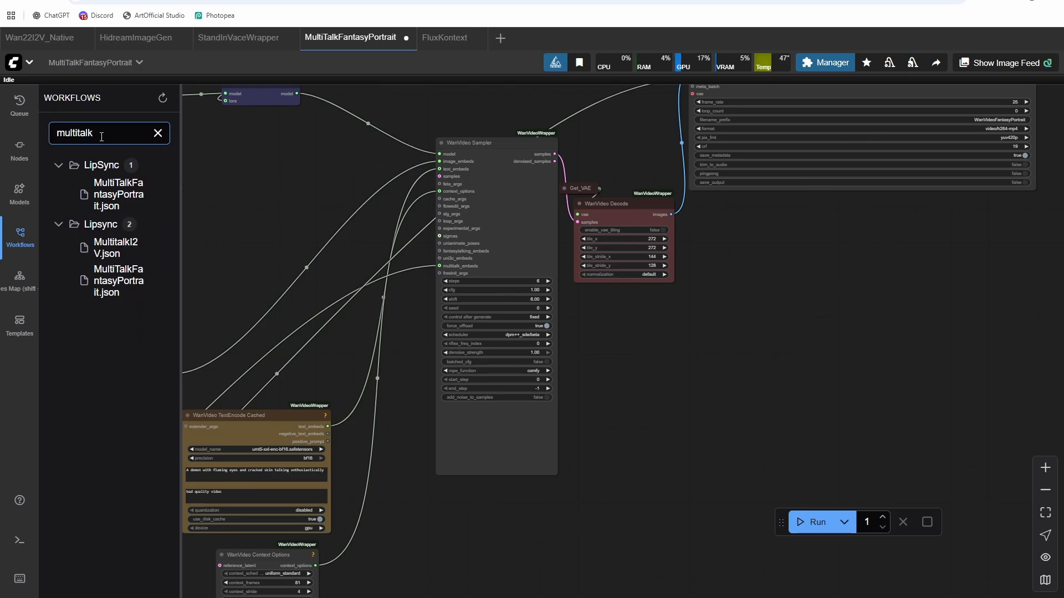
{"action": "mouse_move", "coordinate": [113, 195]}
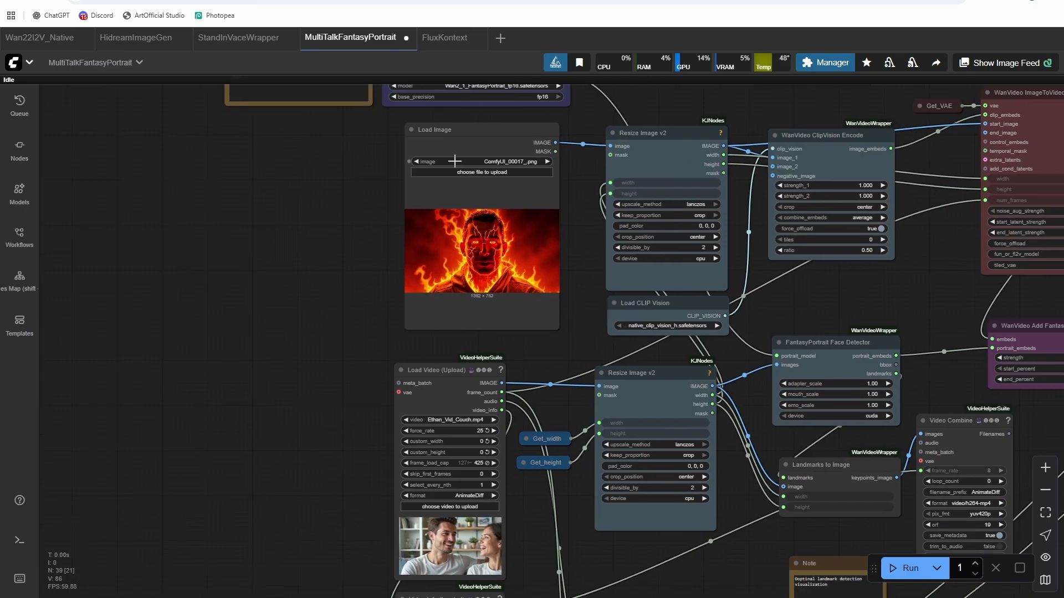
Select wan2.1_i2v_720p_14B_fp8_scaled.safetensors in the WanVideo Model Loader.
{"action": "scroll", "scroll_direction": "down", "scroll_amount": 3}
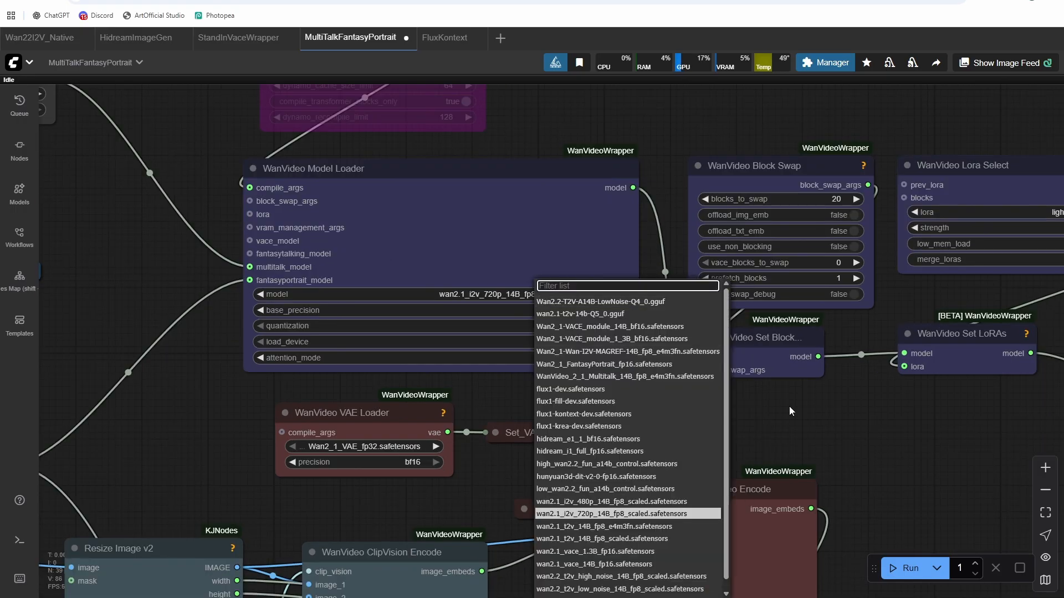
{"action": "left_click", "coordinate": [613, 513]}
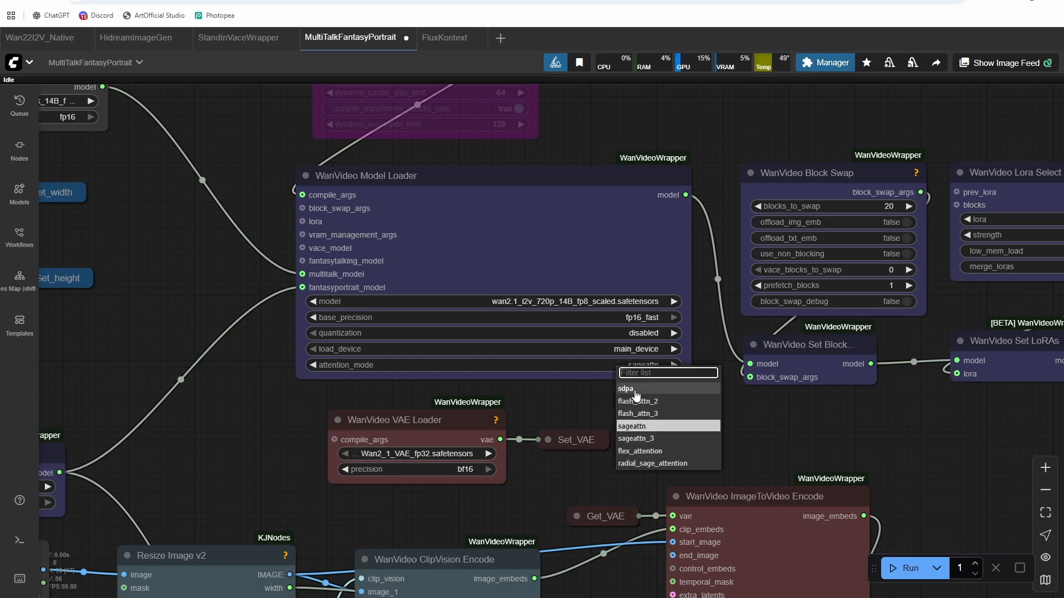
{"action": "mouse_move", "coordinate": [627, 396]}
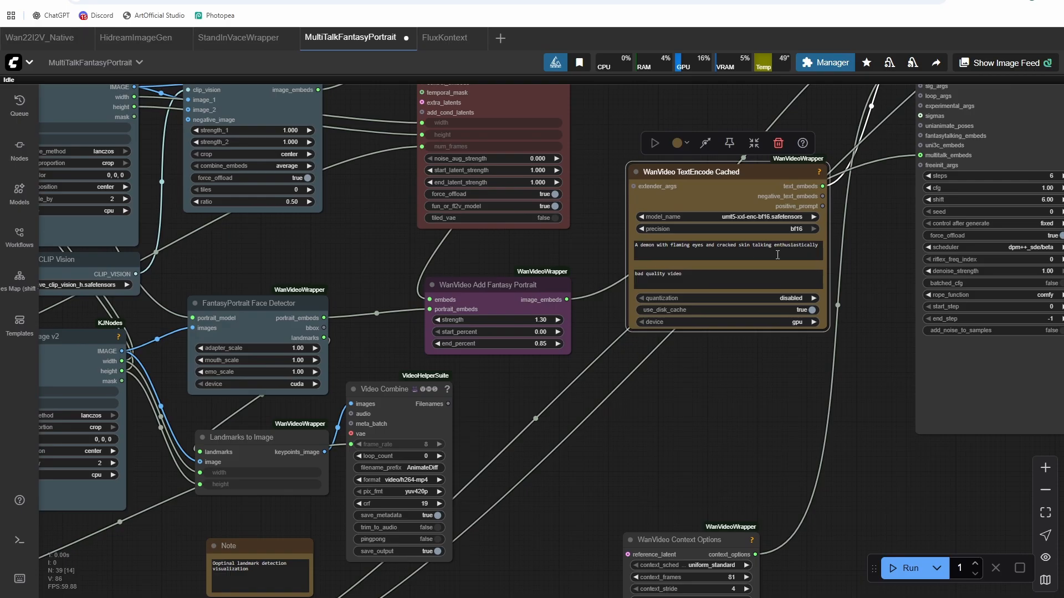
{"action": "triple_click", "coordinate": [725, 245]}
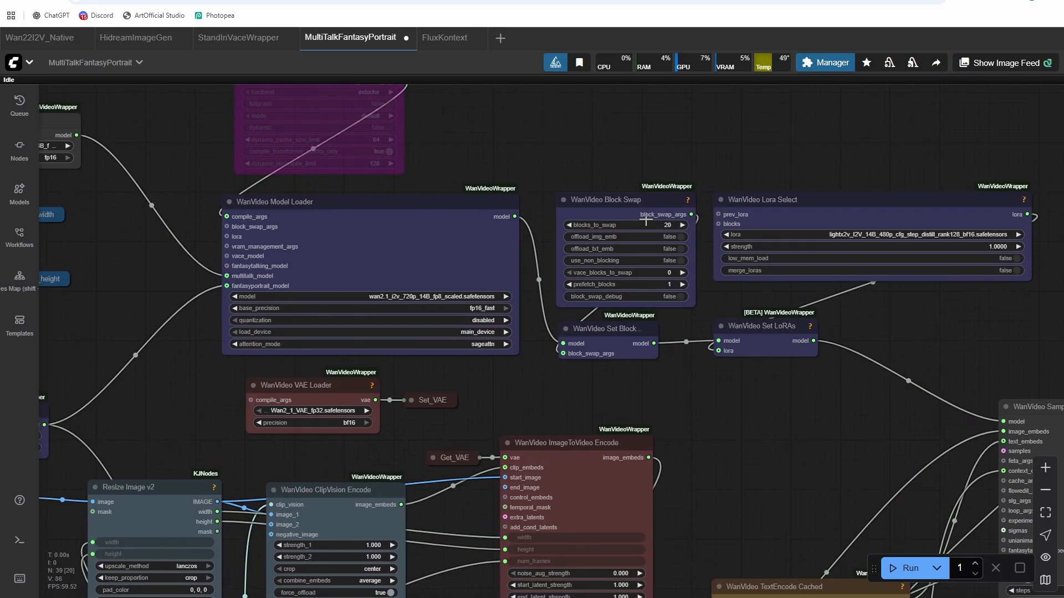
{"action": "mouse_move", "coordinate": [665, 162]}
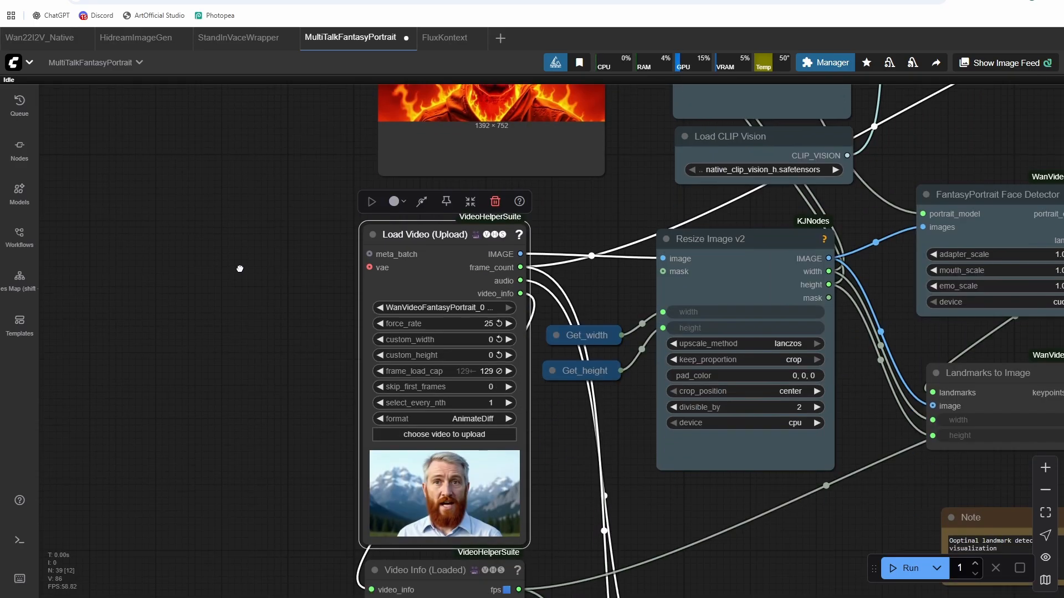
{"action": "mouse_move", "coordinate": [282, 277]}
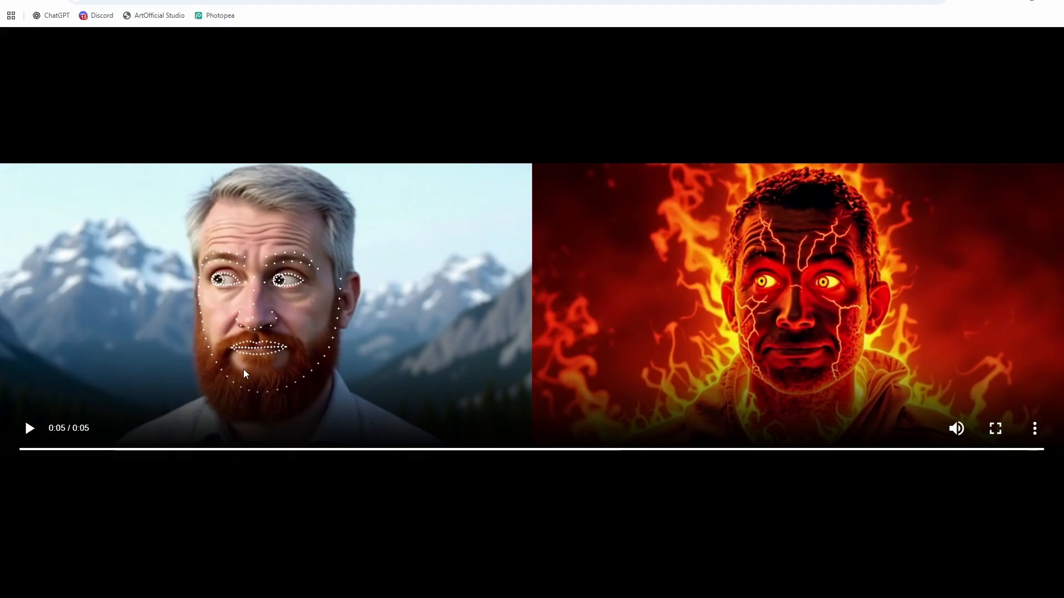
{"action": "mouse_move", "coordinate": [249, 351]}
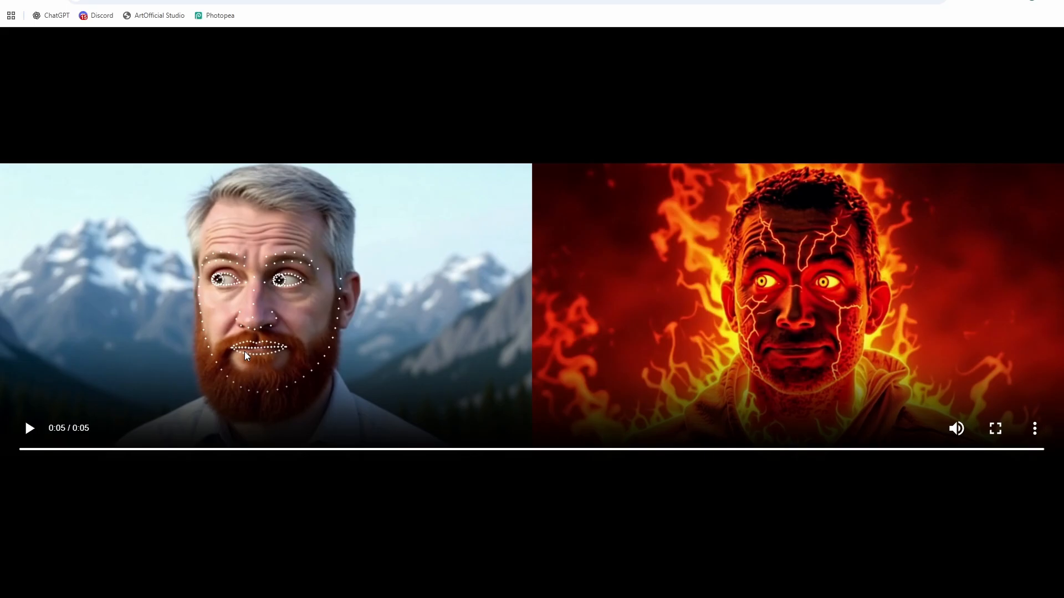
{"action": "mouse_move", "coordinate": [243, 358]}
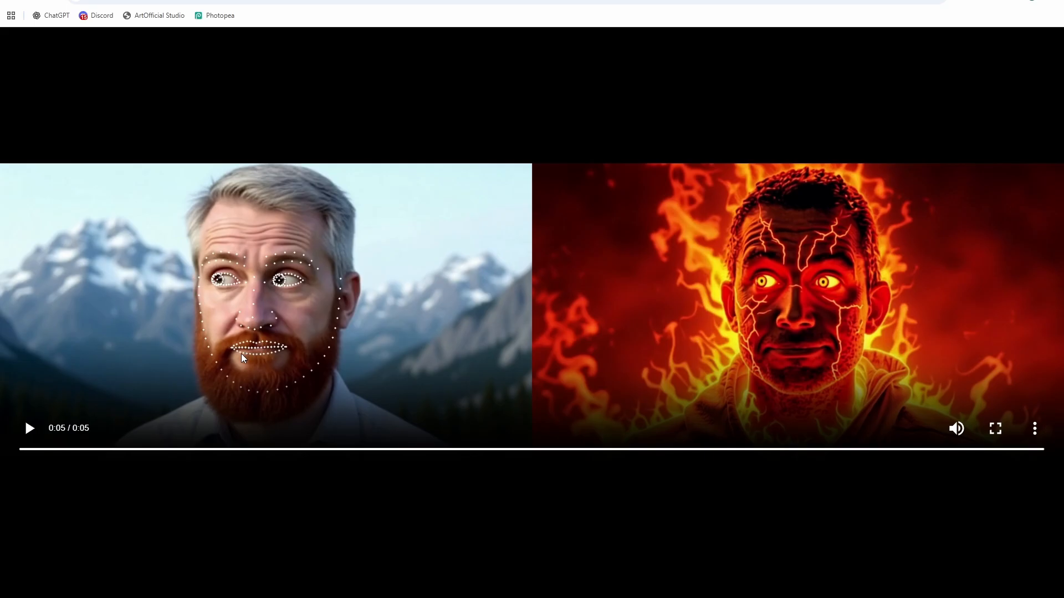
{"action": "mouse_move", "coordinate": [239, 226]}
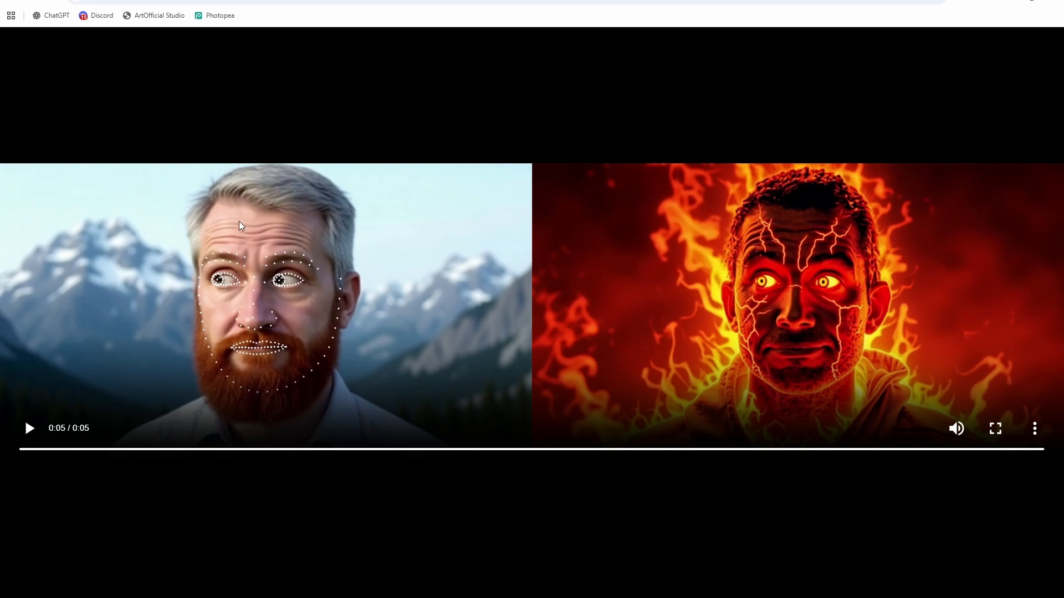
{"action": "mouse_move", "coordinate": [234, 439]}
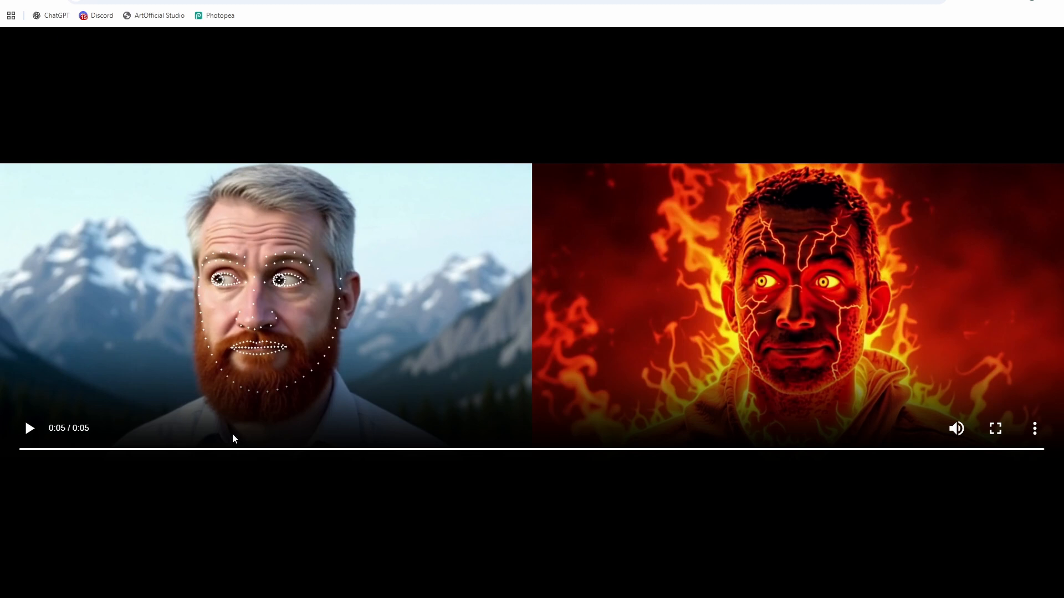
{"action": "mouse_move", "coordinate": [273, 392]}
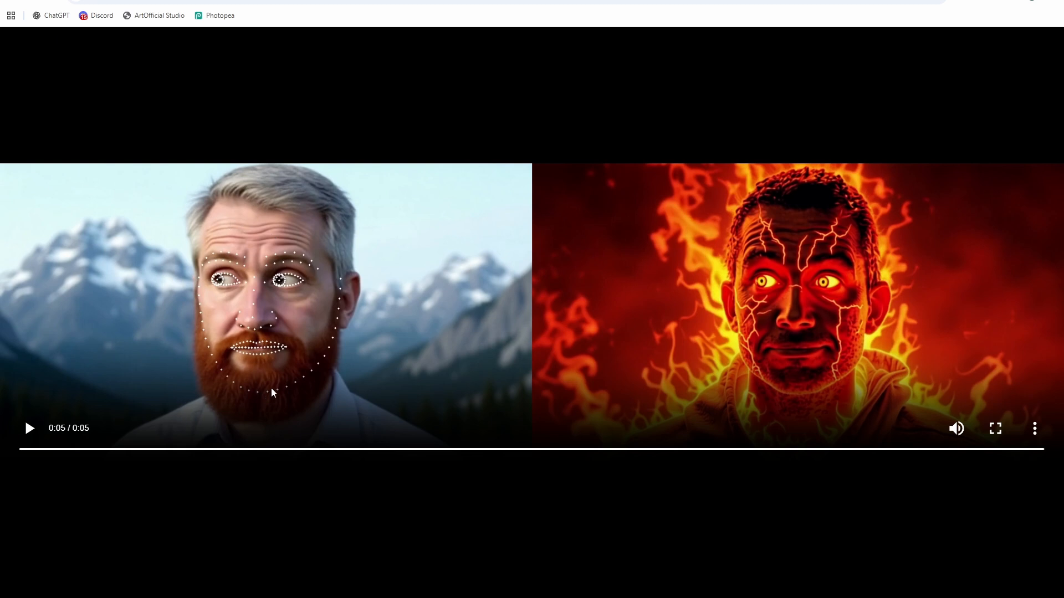
{"action": "mouse_move", "coordinate": [289, 378]}
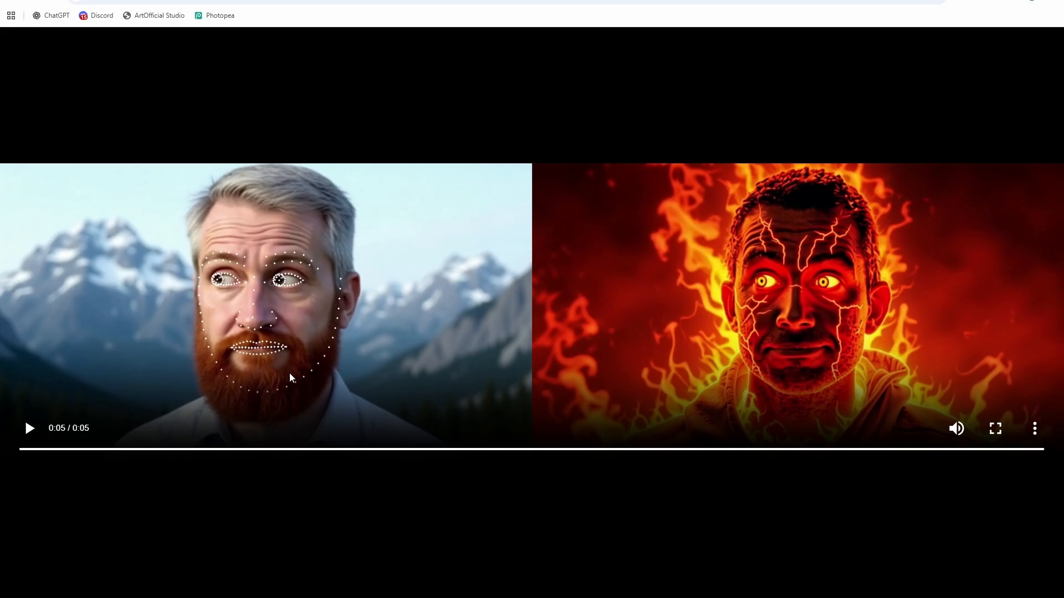
{"action": "mouse_move", "coordinate": [219, 431]}
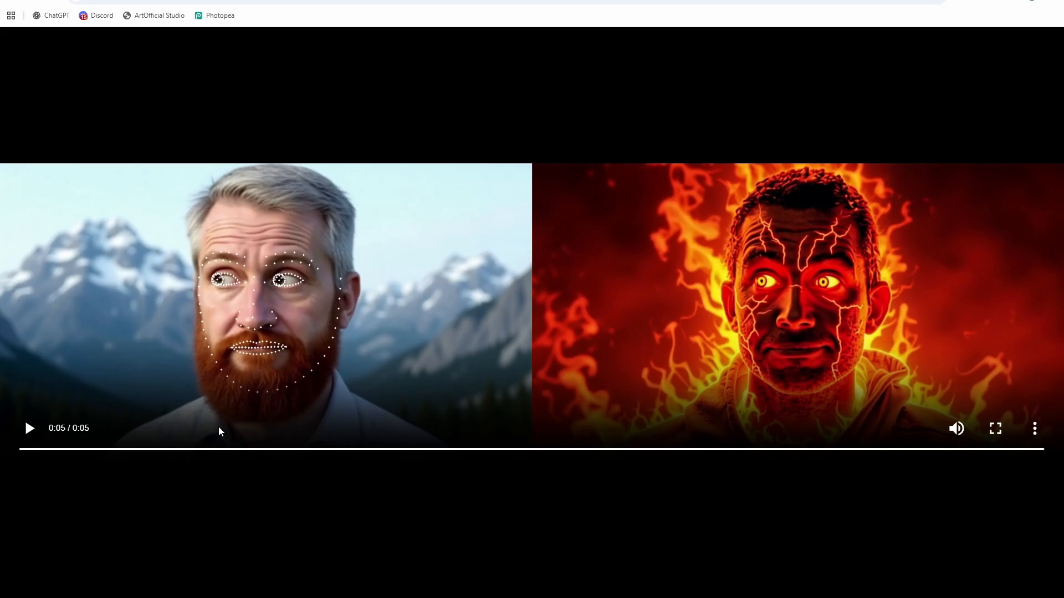
{"action": "mouse_move", "coordinate": [522, 416]}
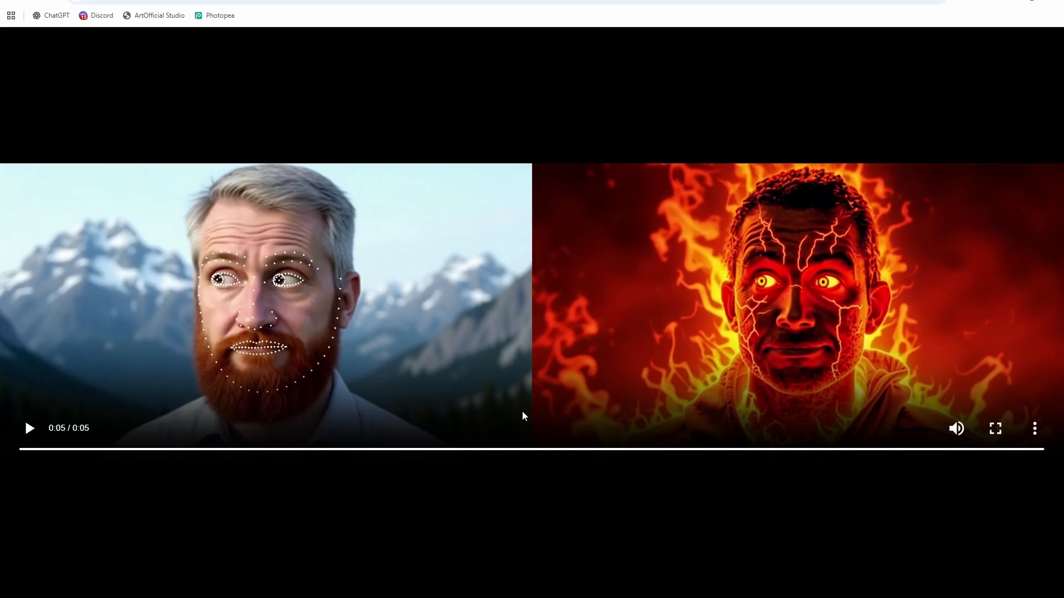
Play the side-by-side tracked face and talking fiery portrait video.
{"action": "left_click", "coordinate": [29, 428]}
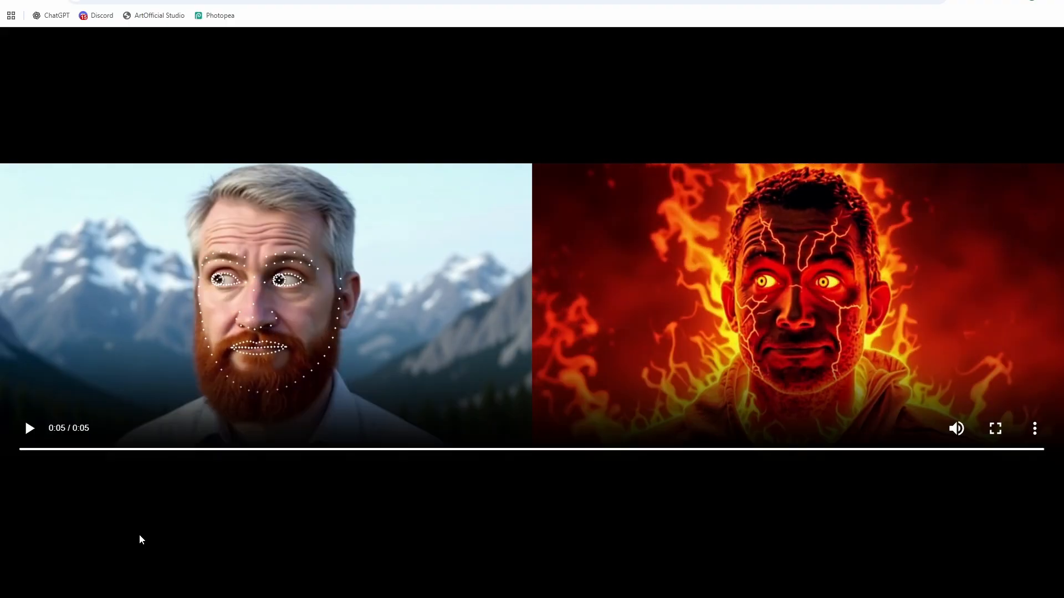
{"action": "mouse_move", "coordinate": [29, 427]}
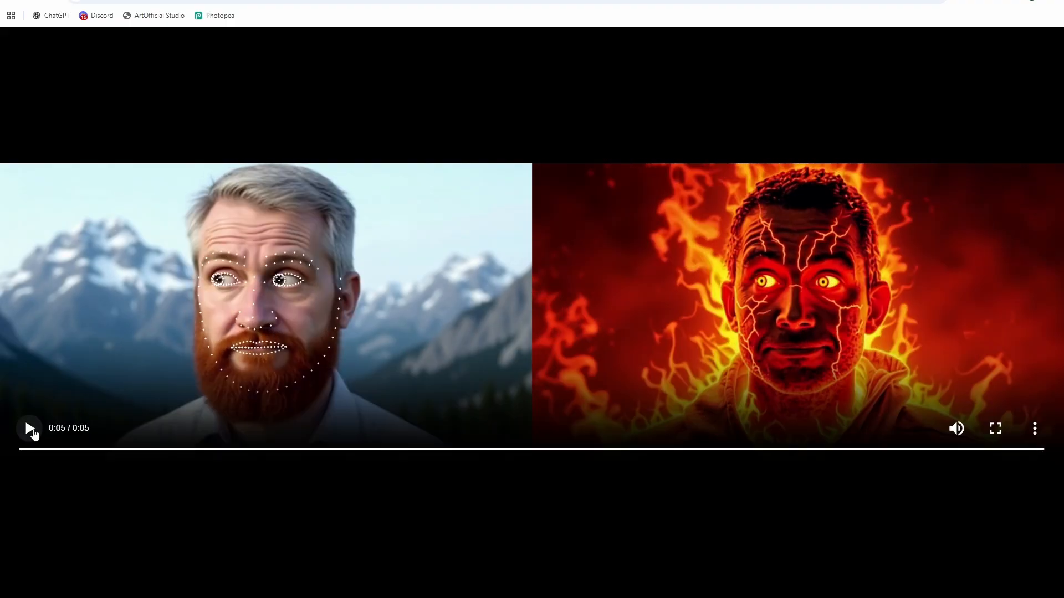
{"action": "left_click", "coordinate": [29, 428]}
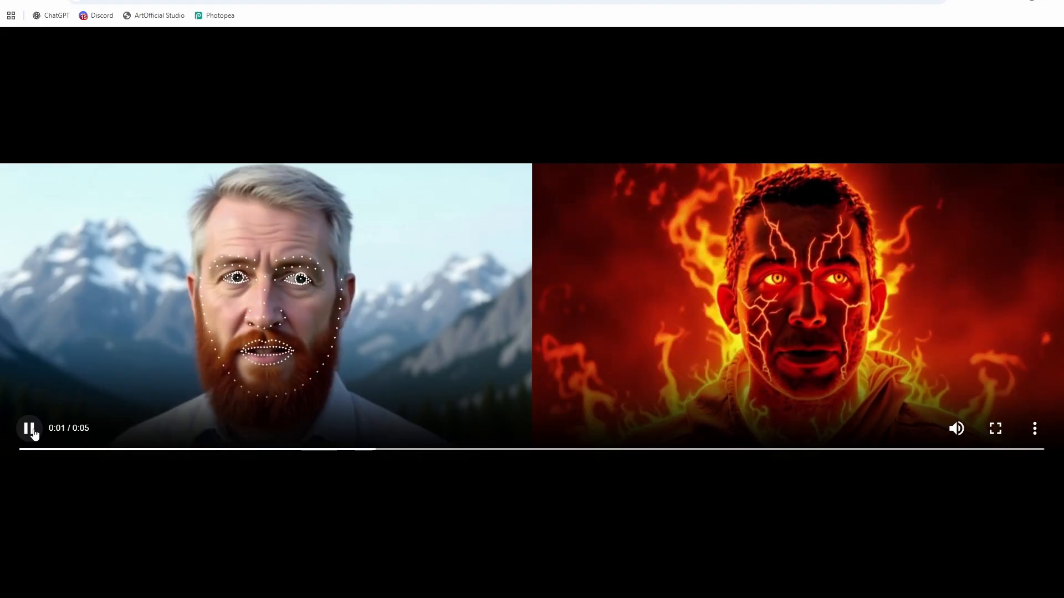